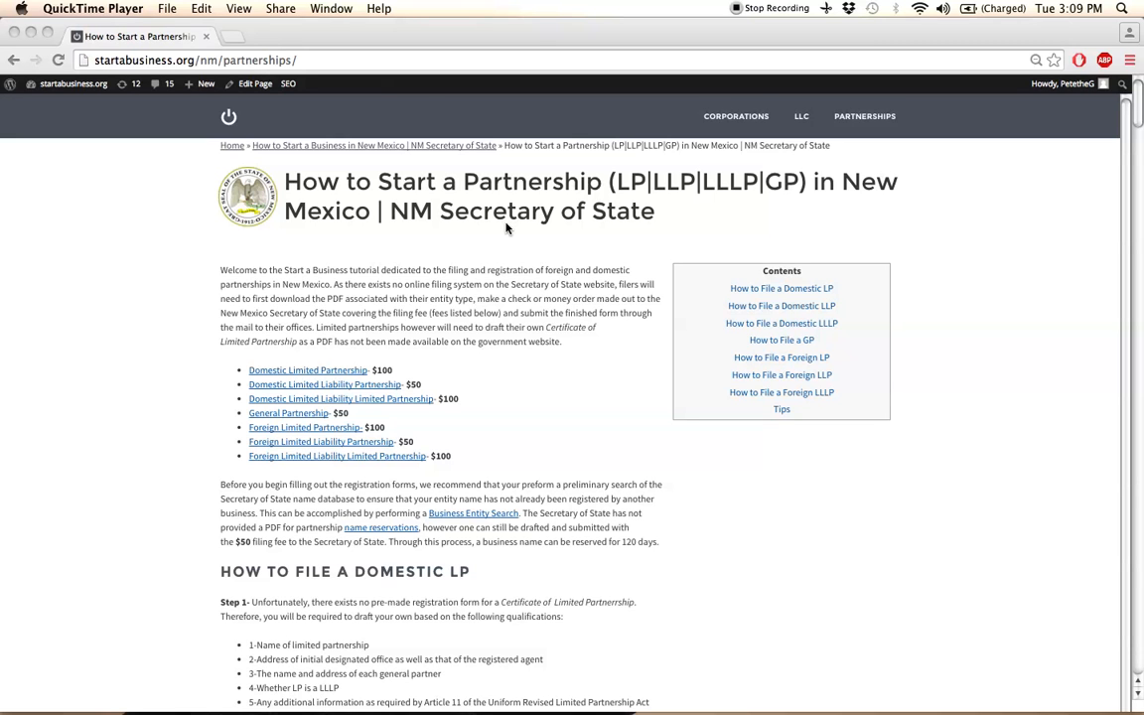
mouse_move(532, 328)
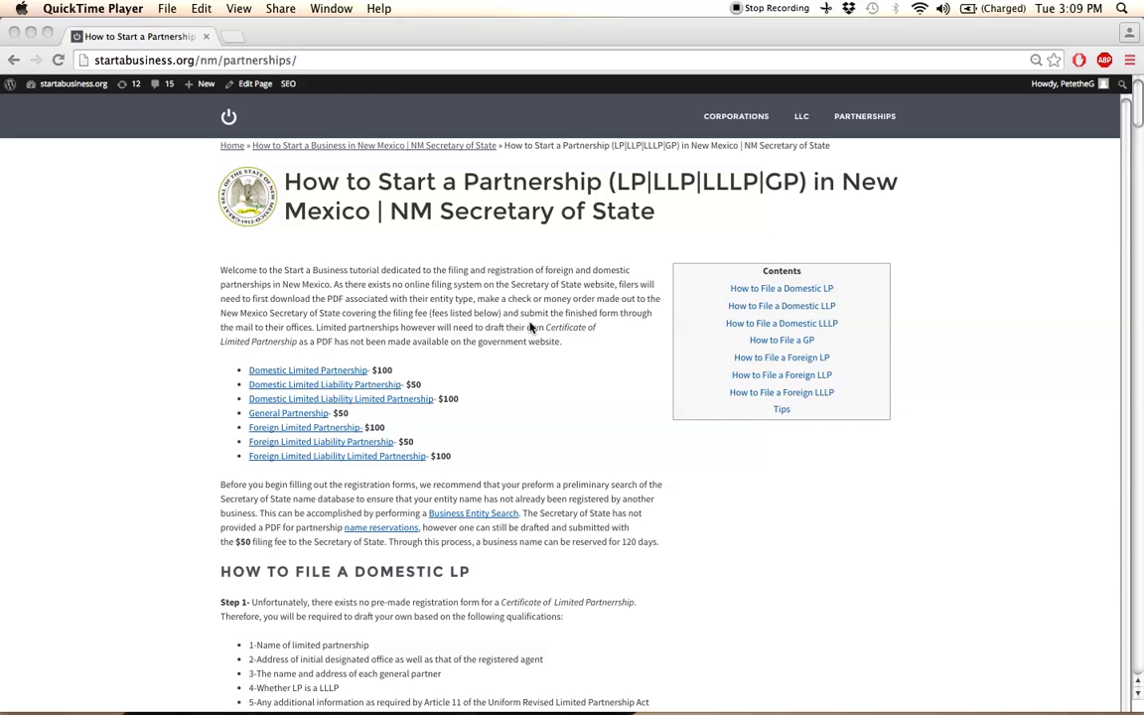
Scroll to the domestic LP filing steps, statute excerpt and Partnership Unit mailing address
scroll(down, 3)
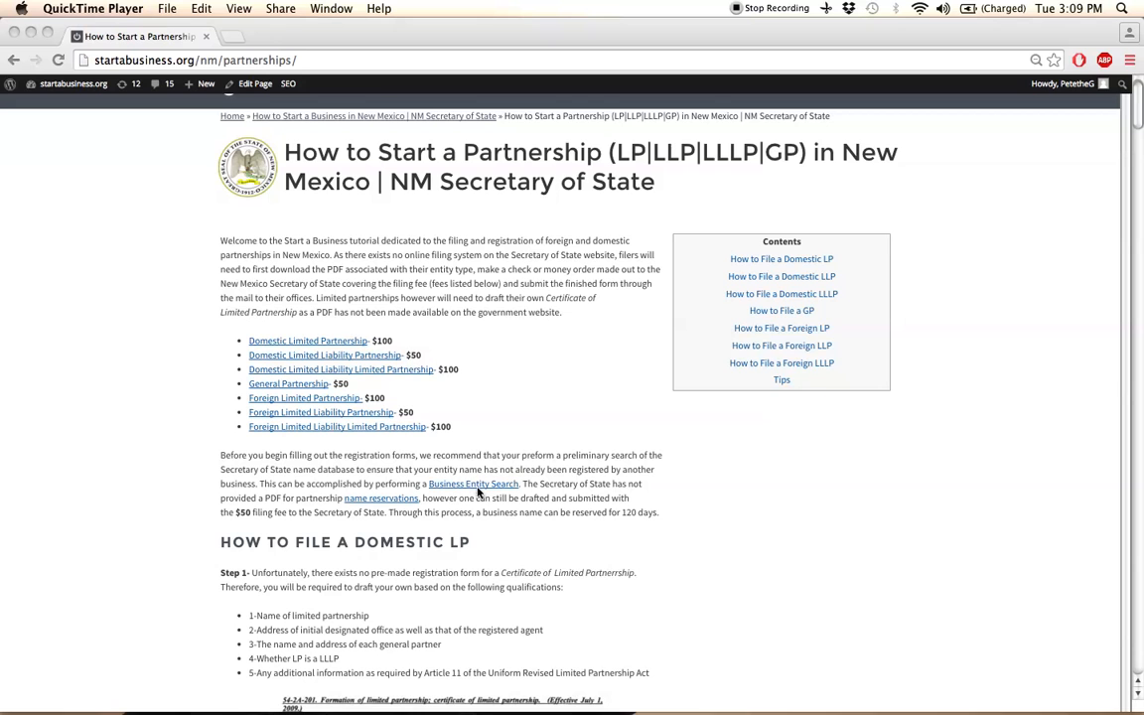
mouse_move(477, 488)
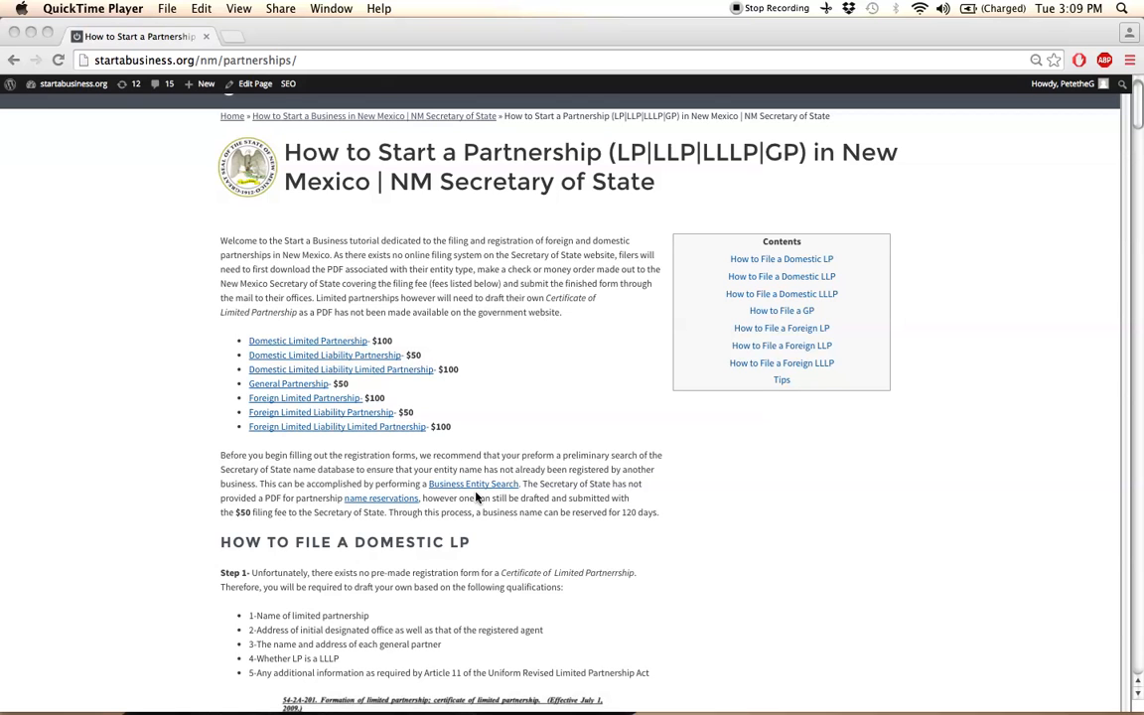
mouse_move(397, 524)
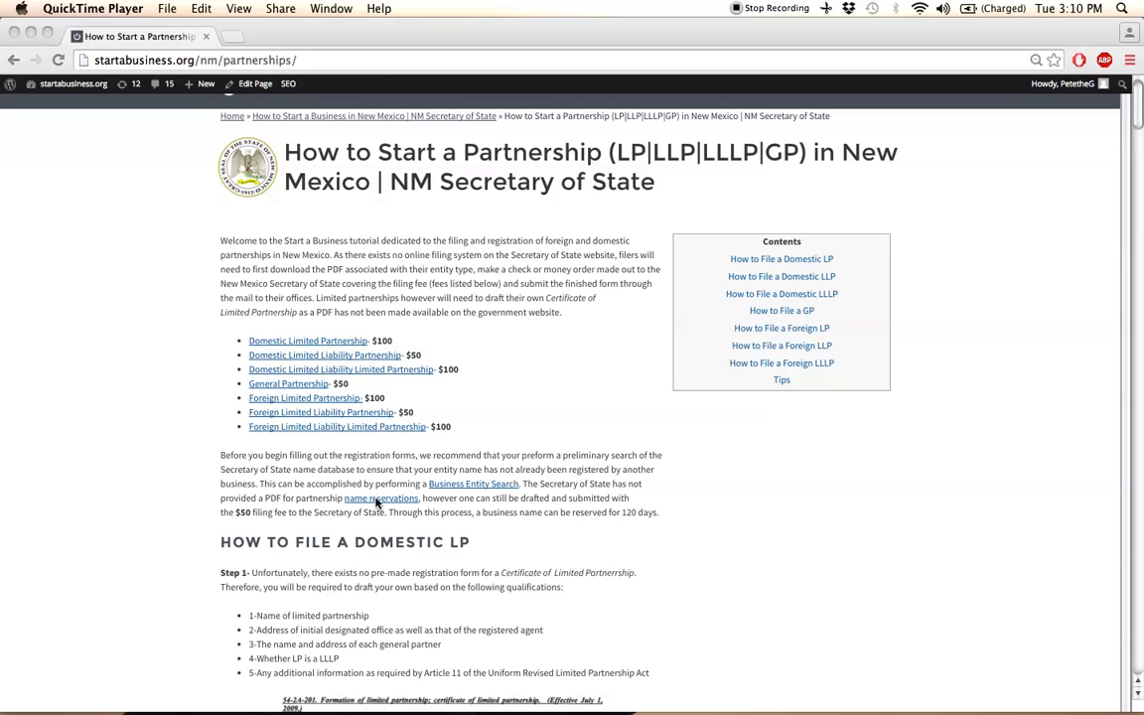
mouse_move(497, 417)
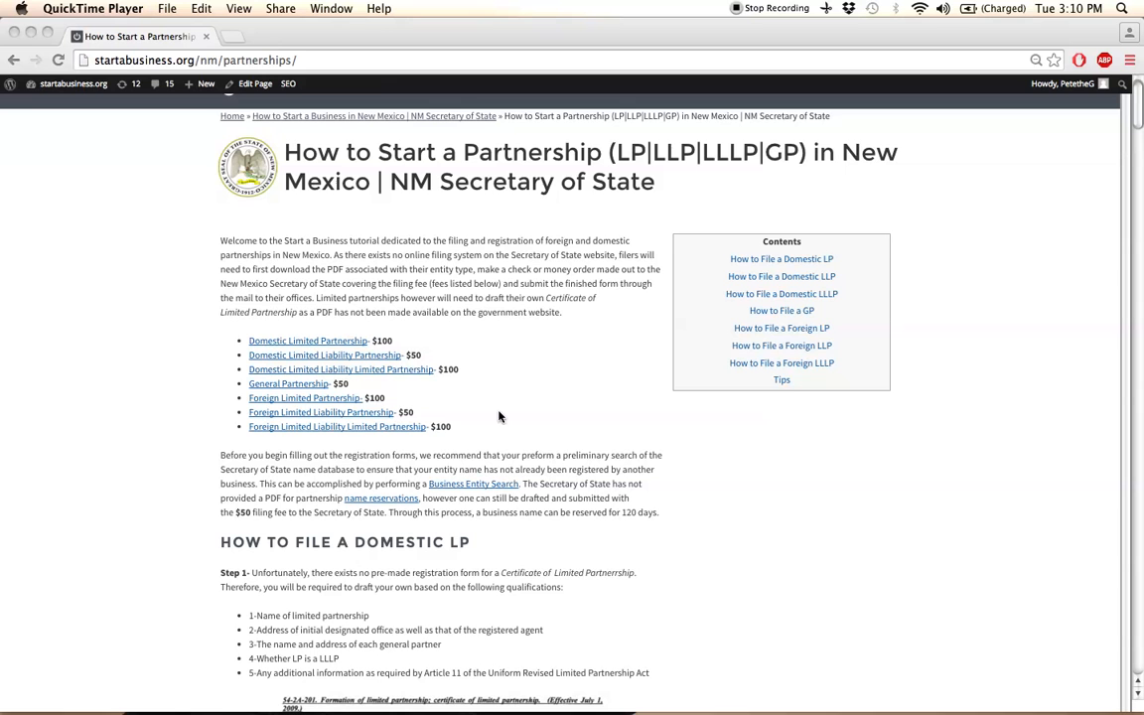
mouse_move(524, 401)
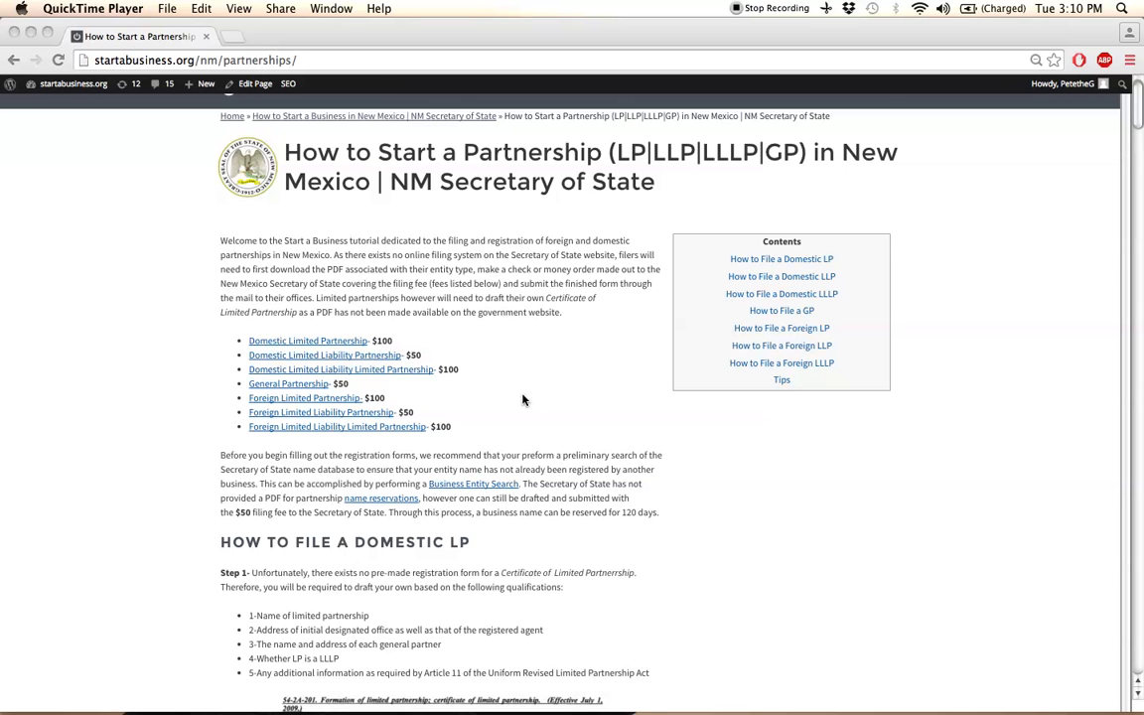
scroll(down, 3)
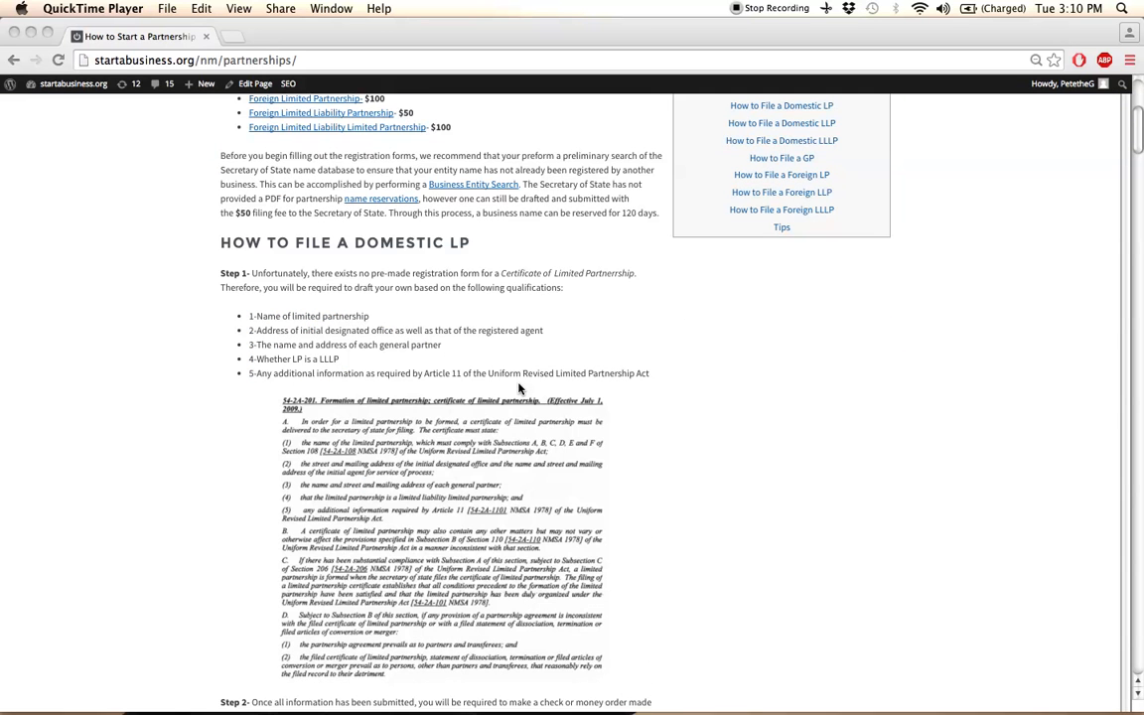
scroll(down, 3)
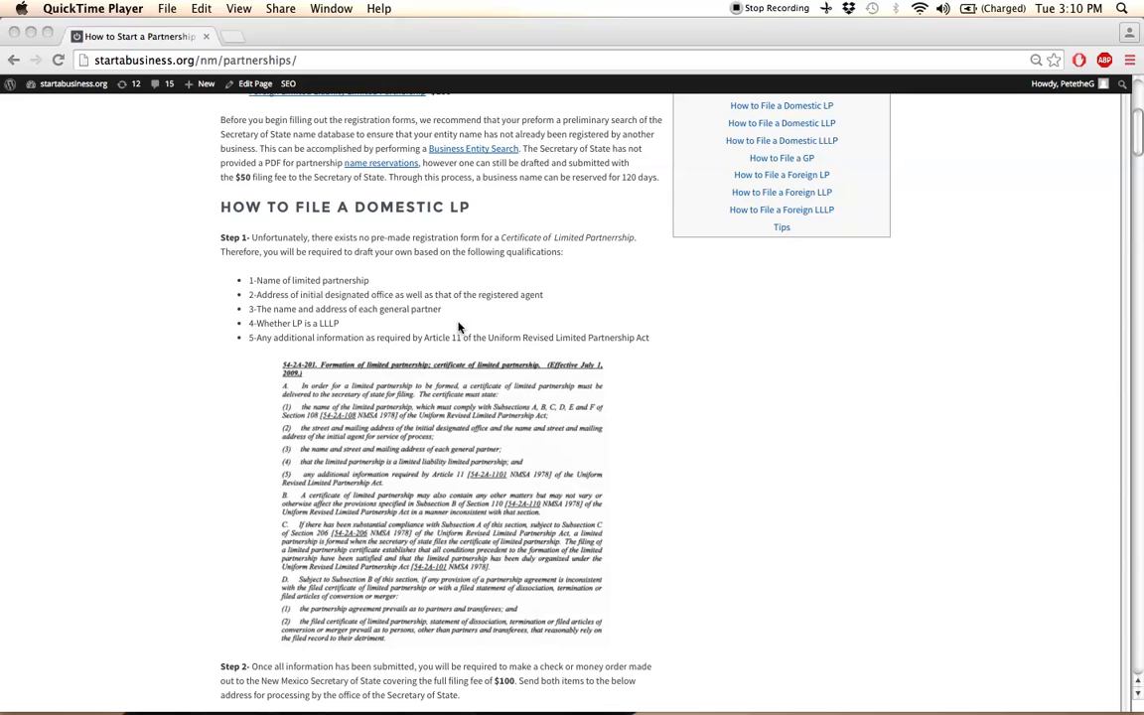
mouse_move(444, 326)
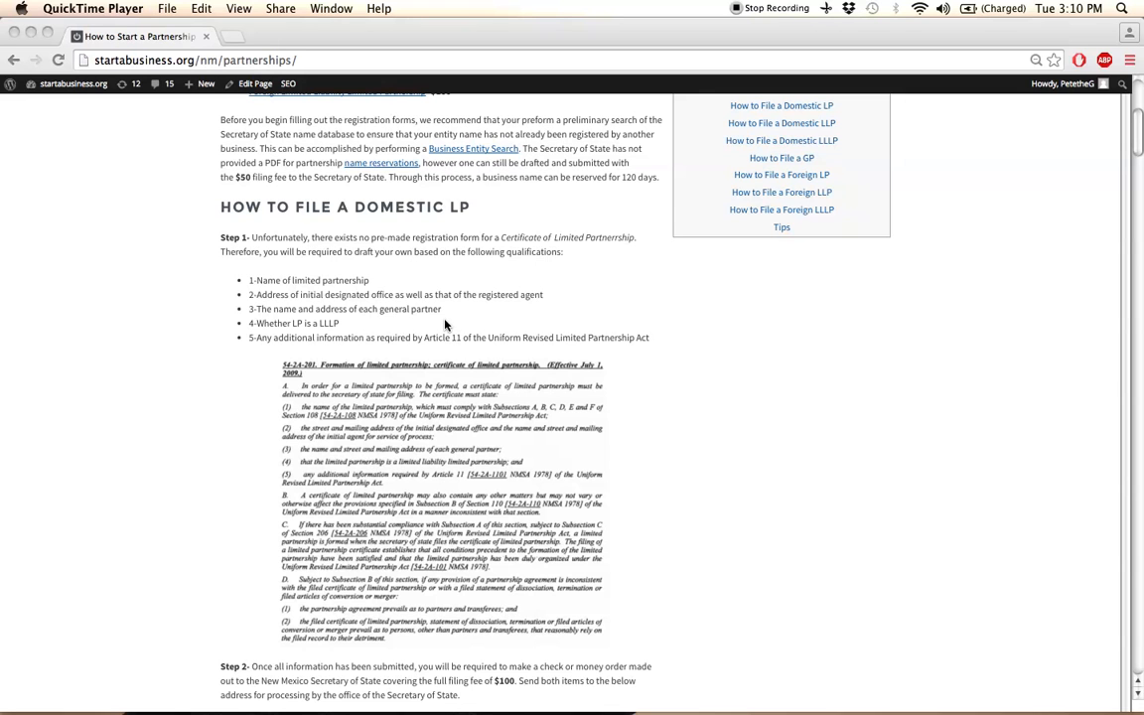
scroll(down, 3)
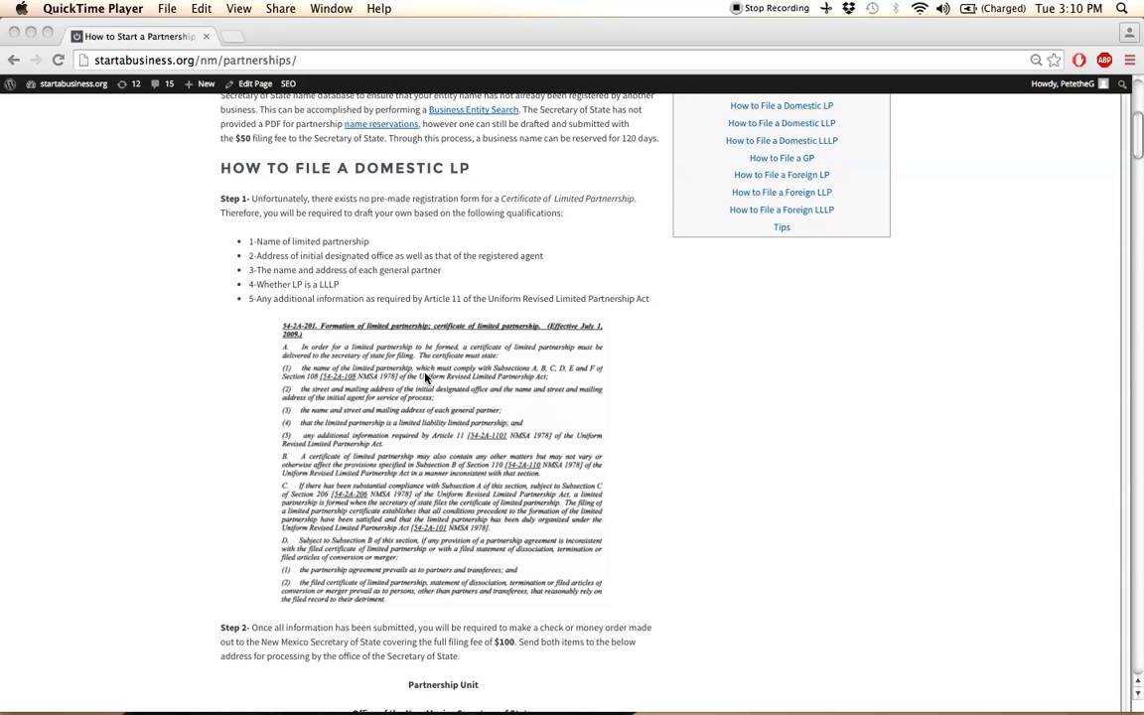
mouse_move(393, 490)
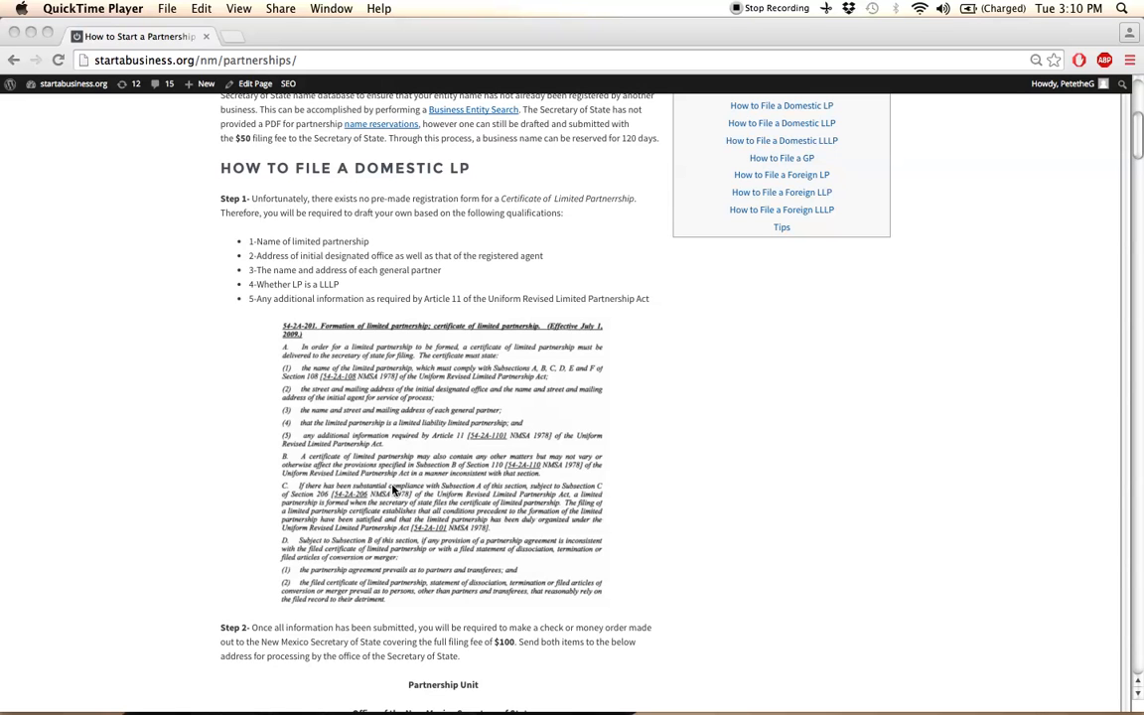
mouse_move(415, 371)
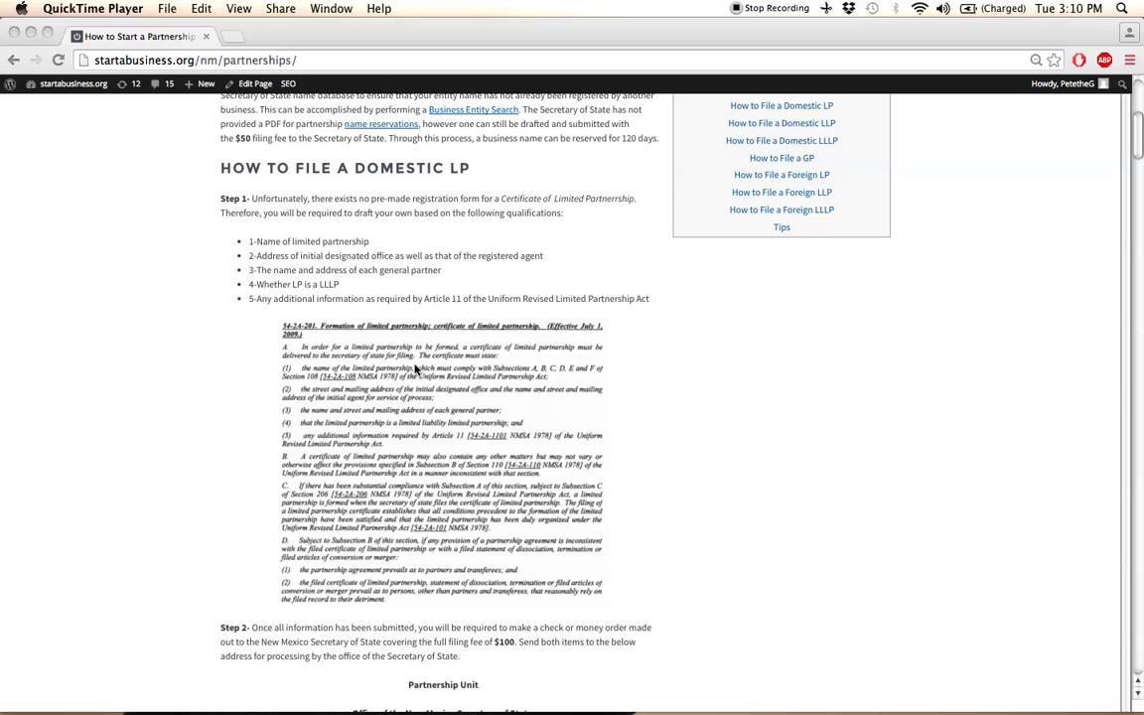
mouse_move(390, 389)
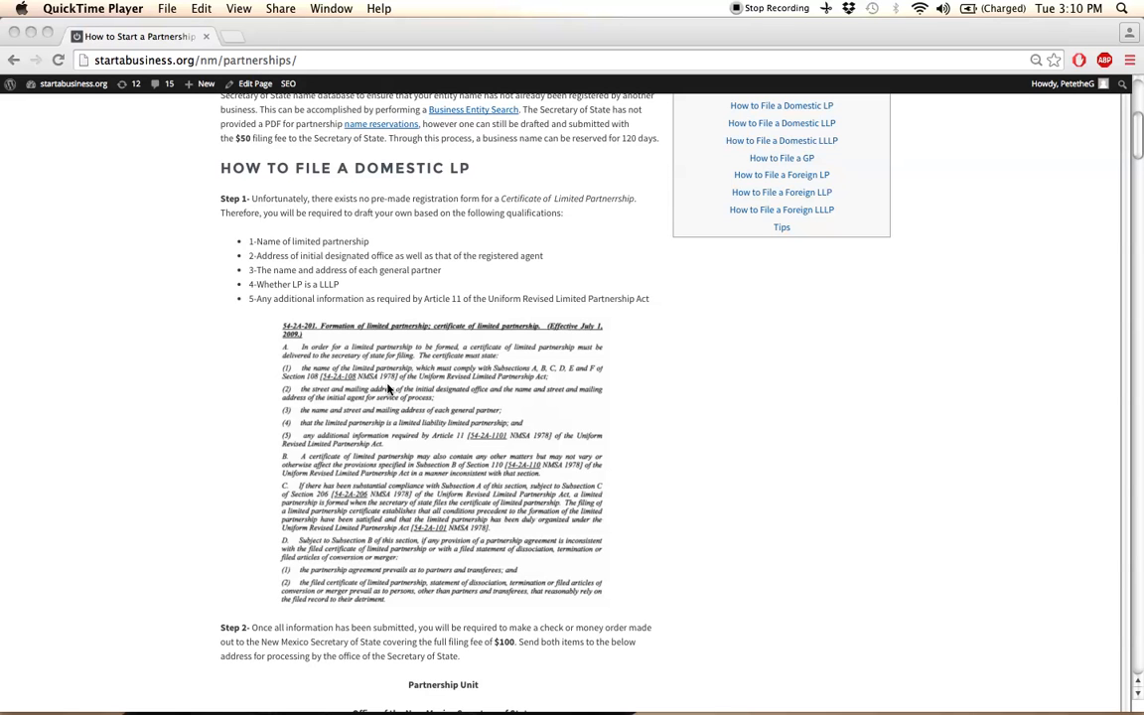
mouse_move(348, 492)
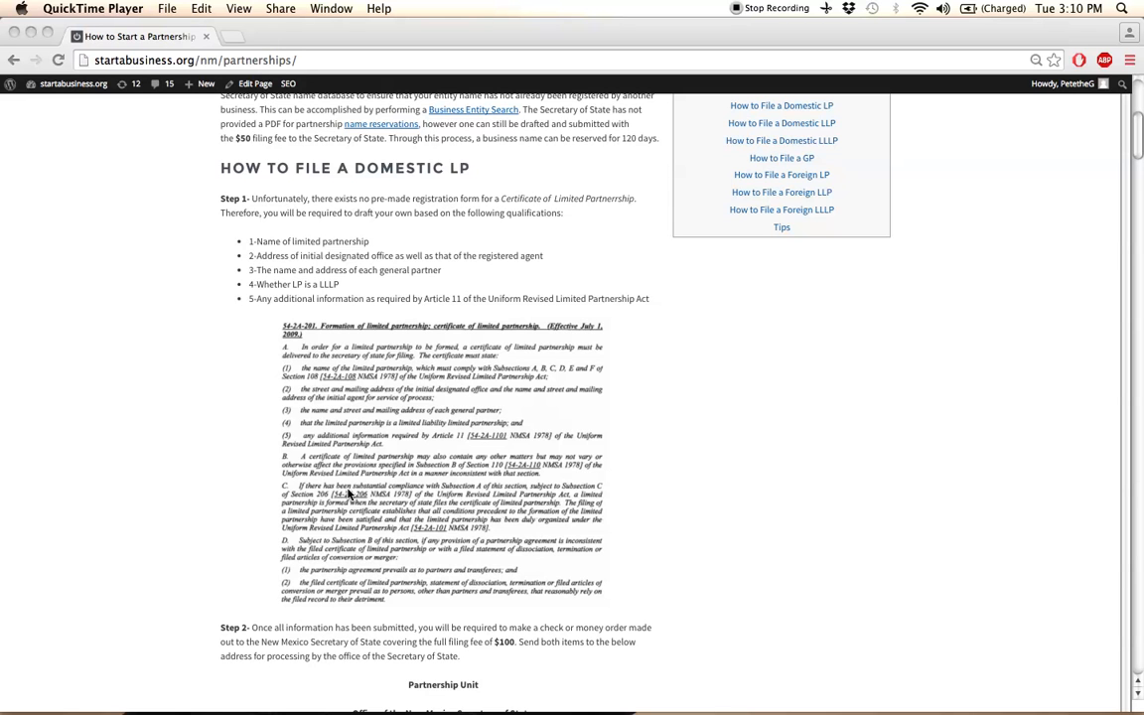
scroll(down, 3)
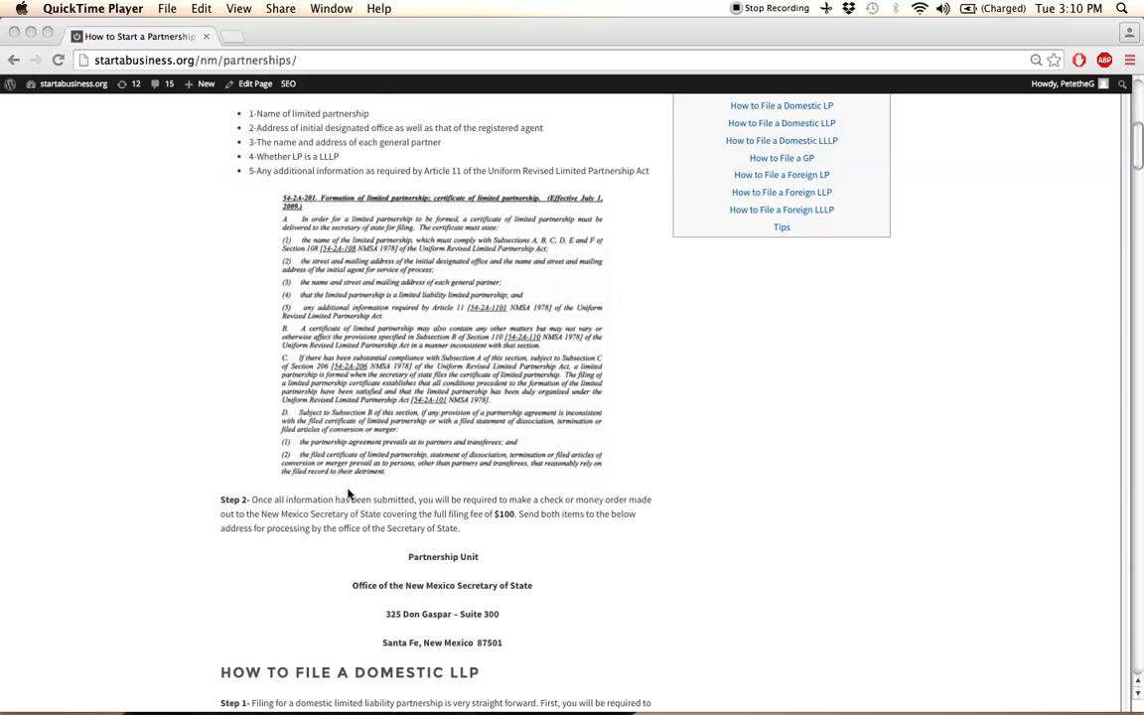
mouse_move(484, 596)
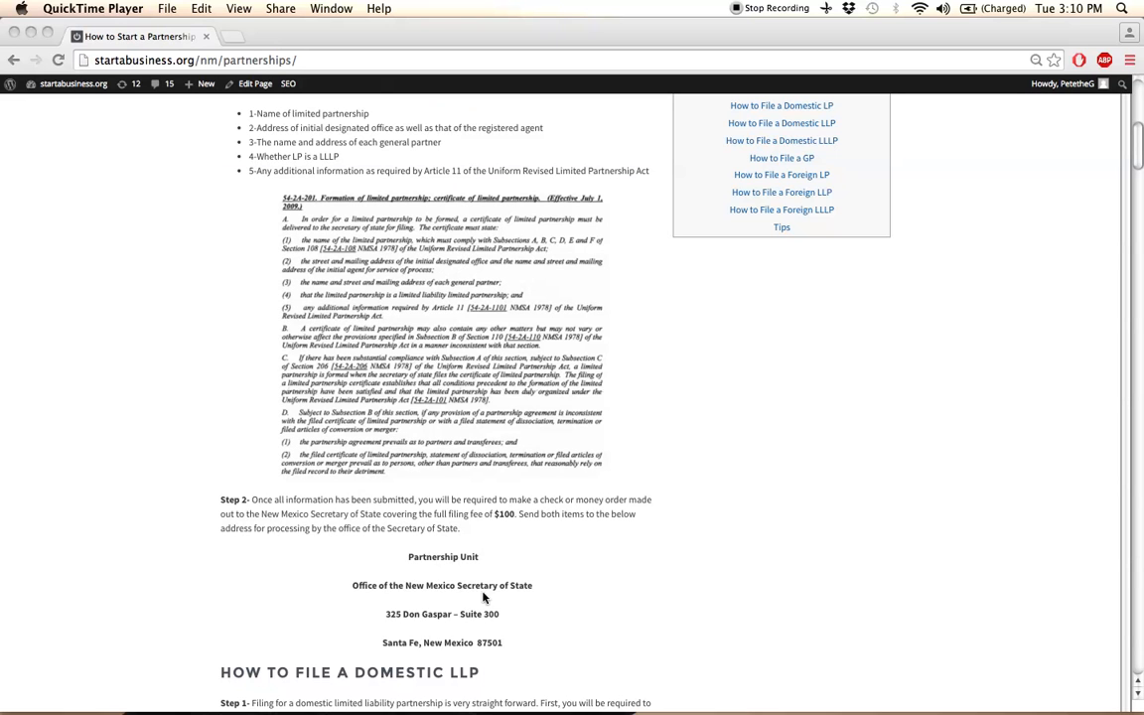
mouse_move(459, 560)
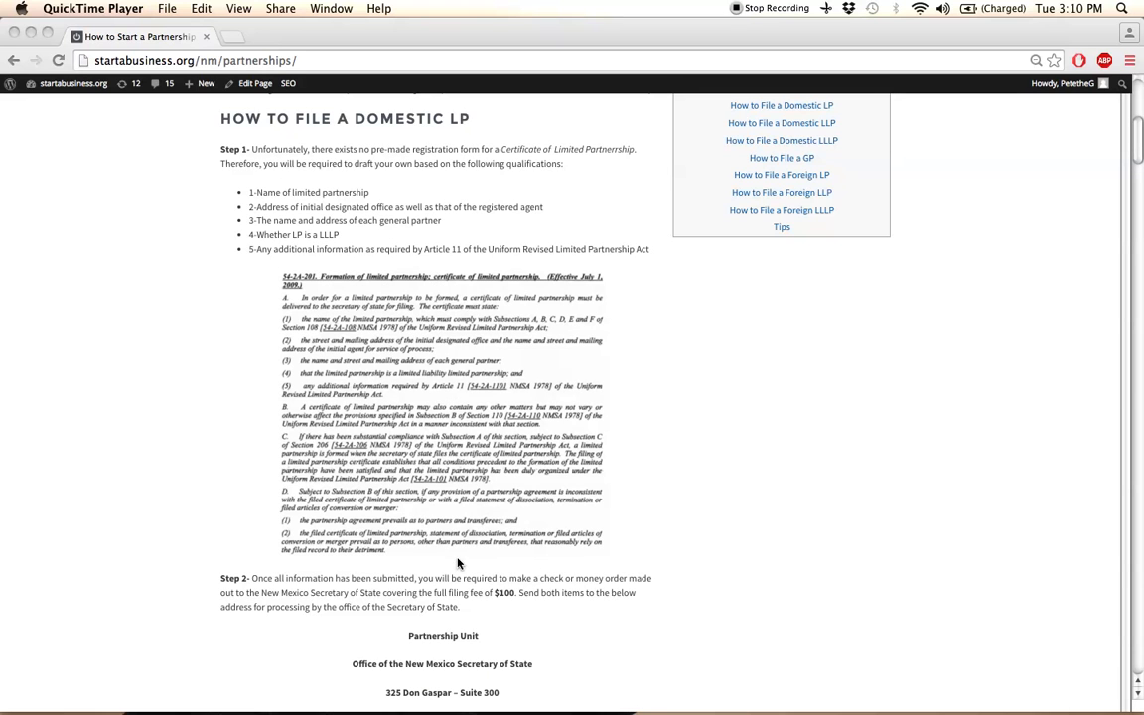
mouse_move(719, 371)
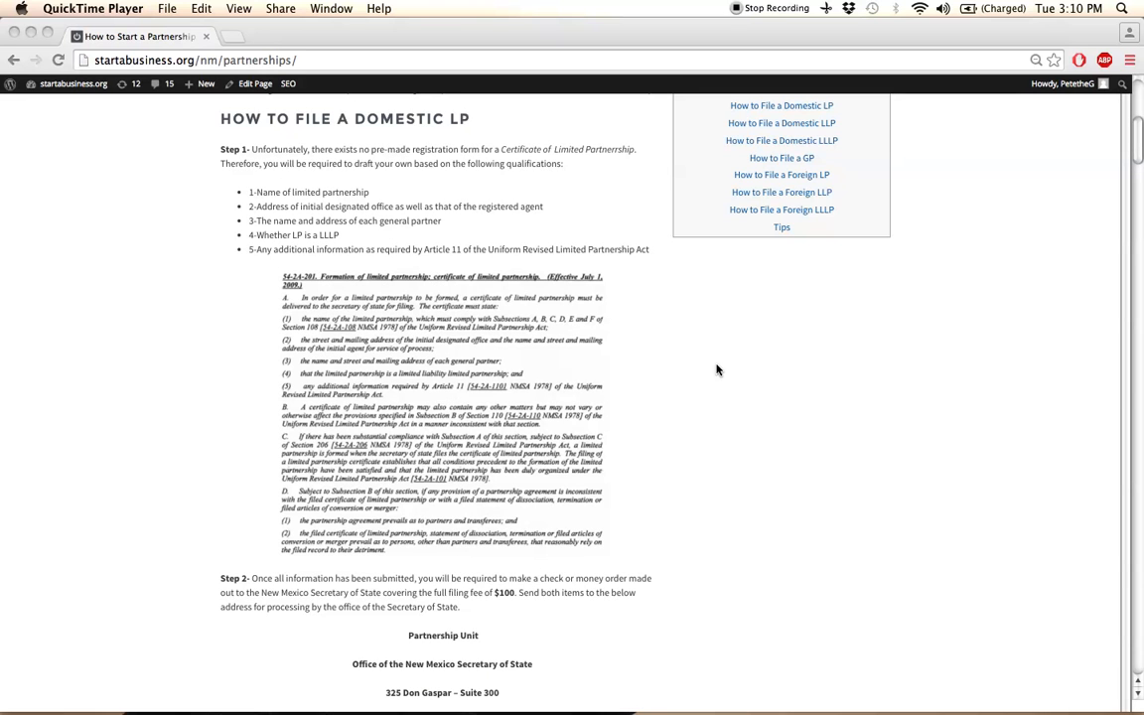
mouse_move(746, 211)
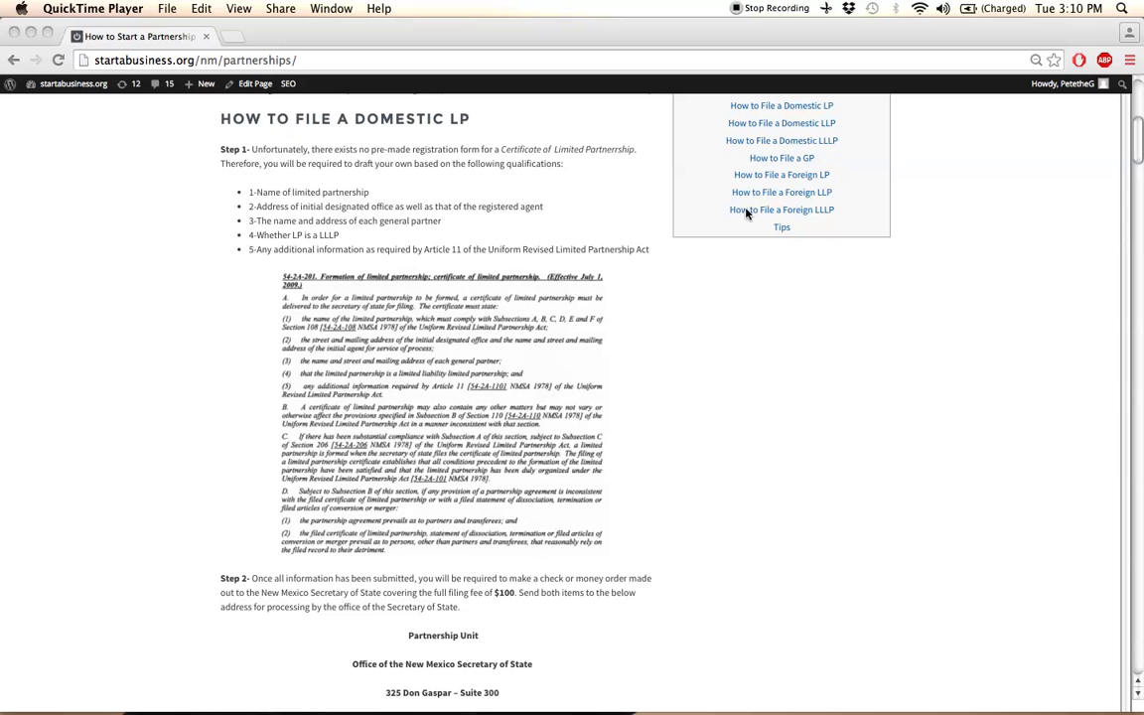
mouse_move(683, 216)
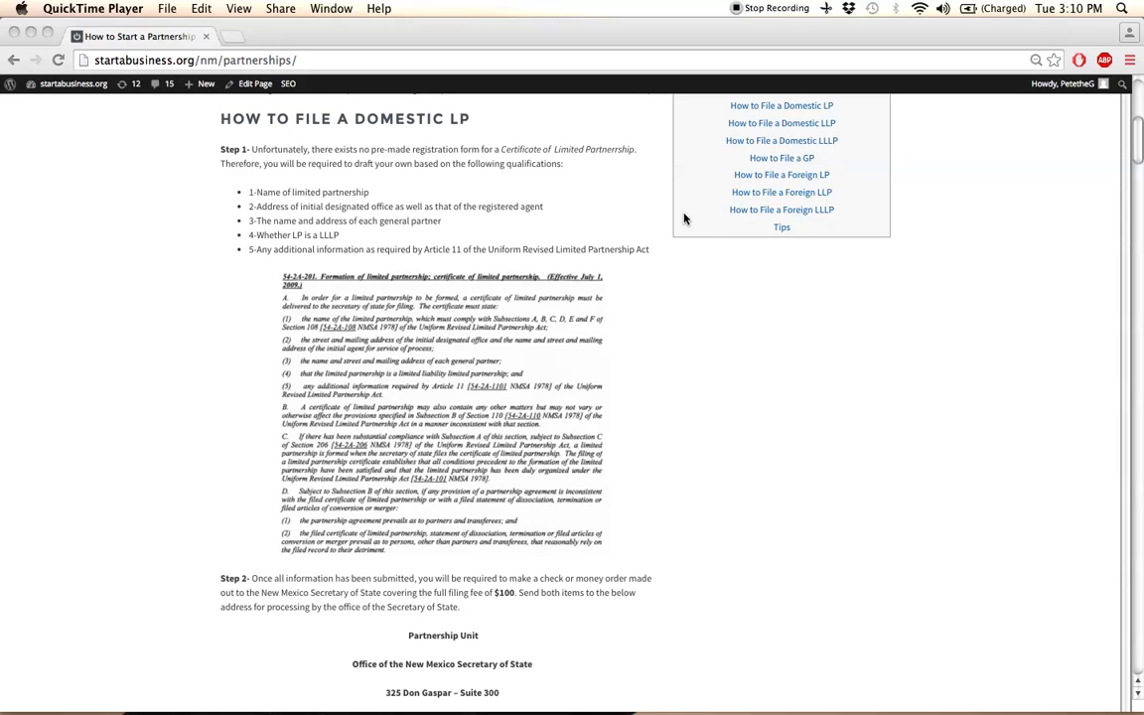
Jump to the foreign LLLP section and scroll past the form's Page 2 to Step 3's $100 fee
click(783, 211)
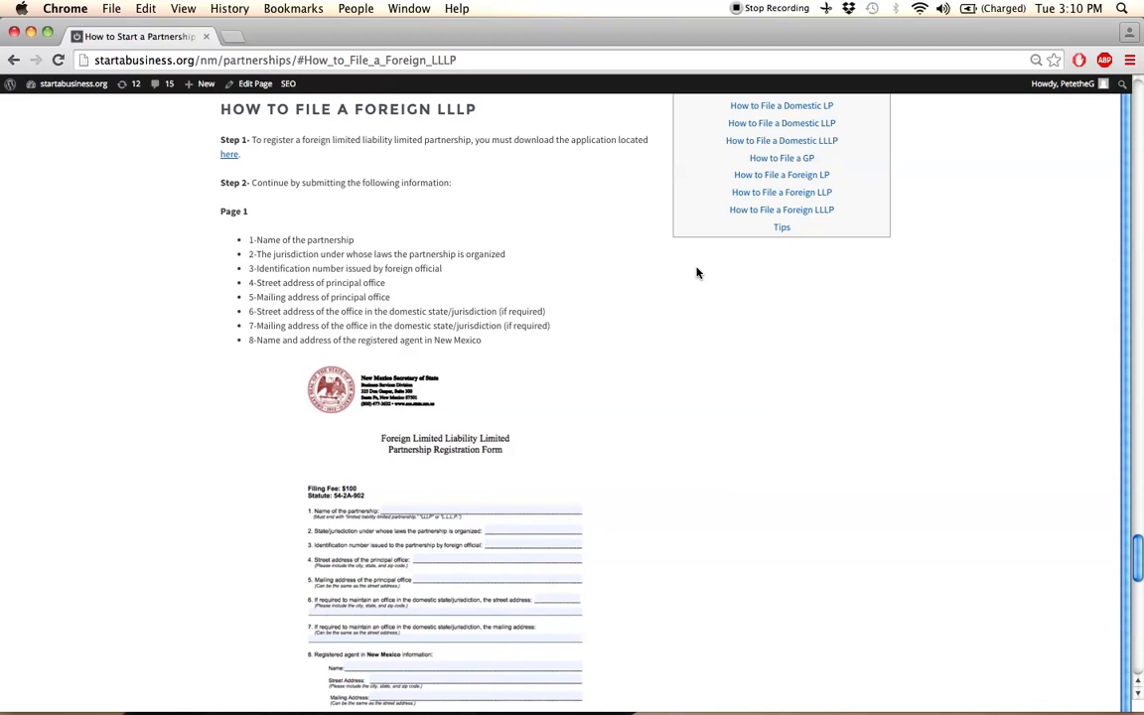
mouse_move(457, 147)
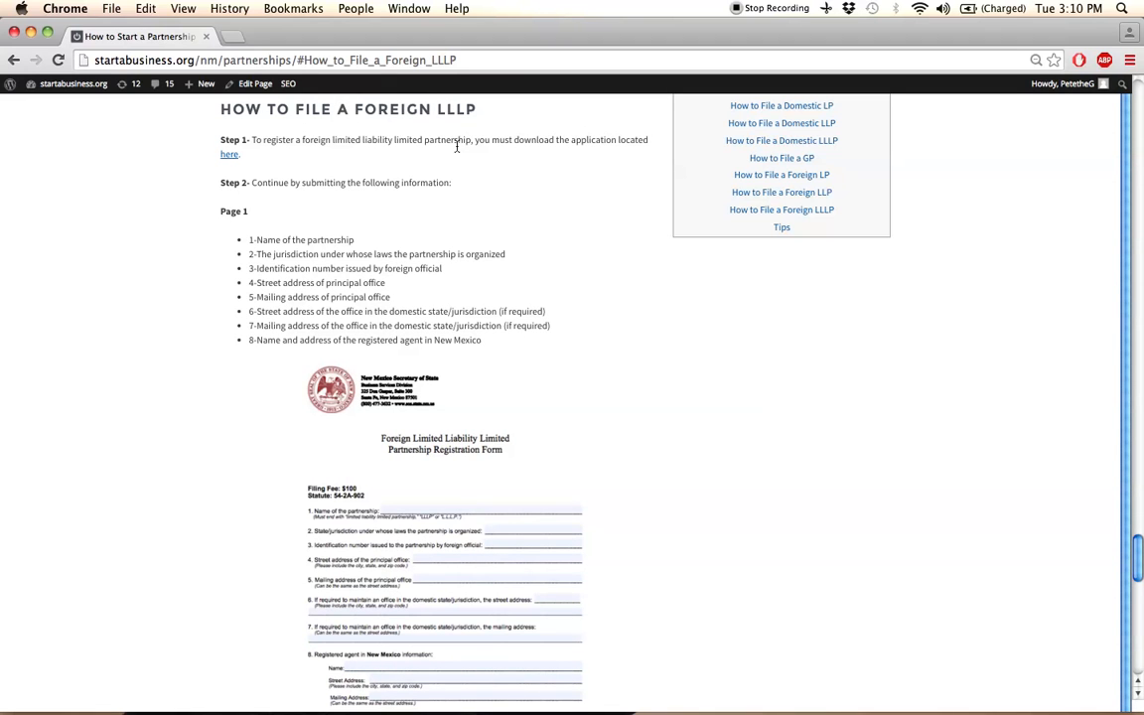
mouse_move(306, 157)
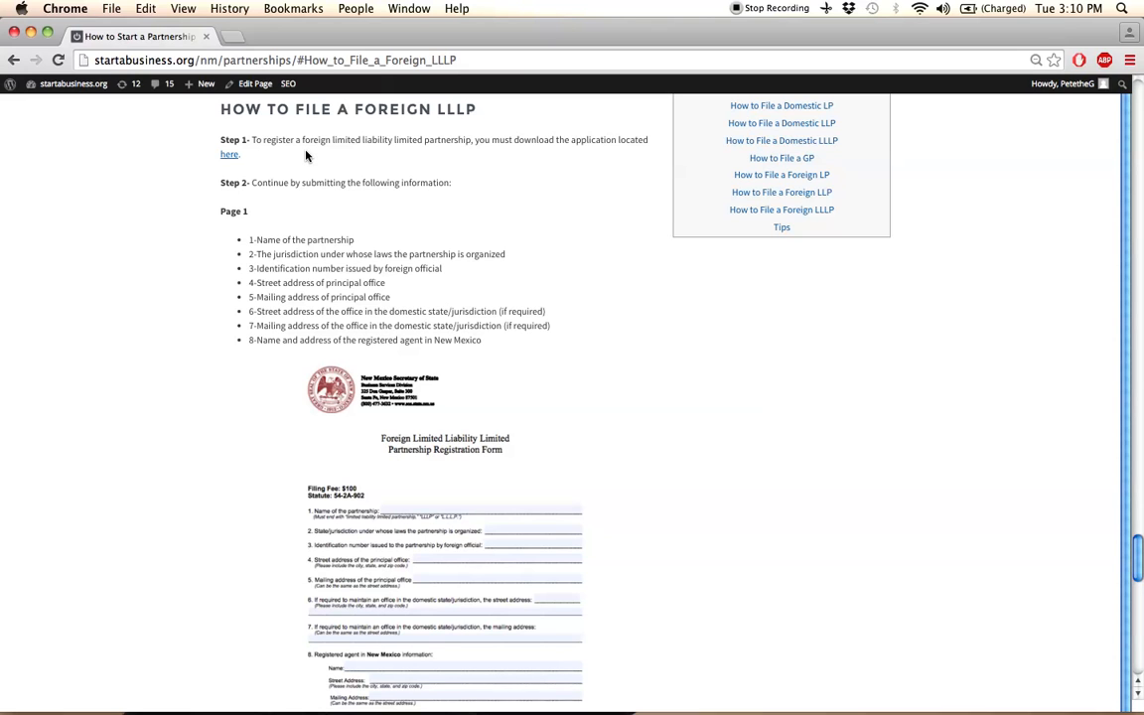
mouse_move(457, 224)
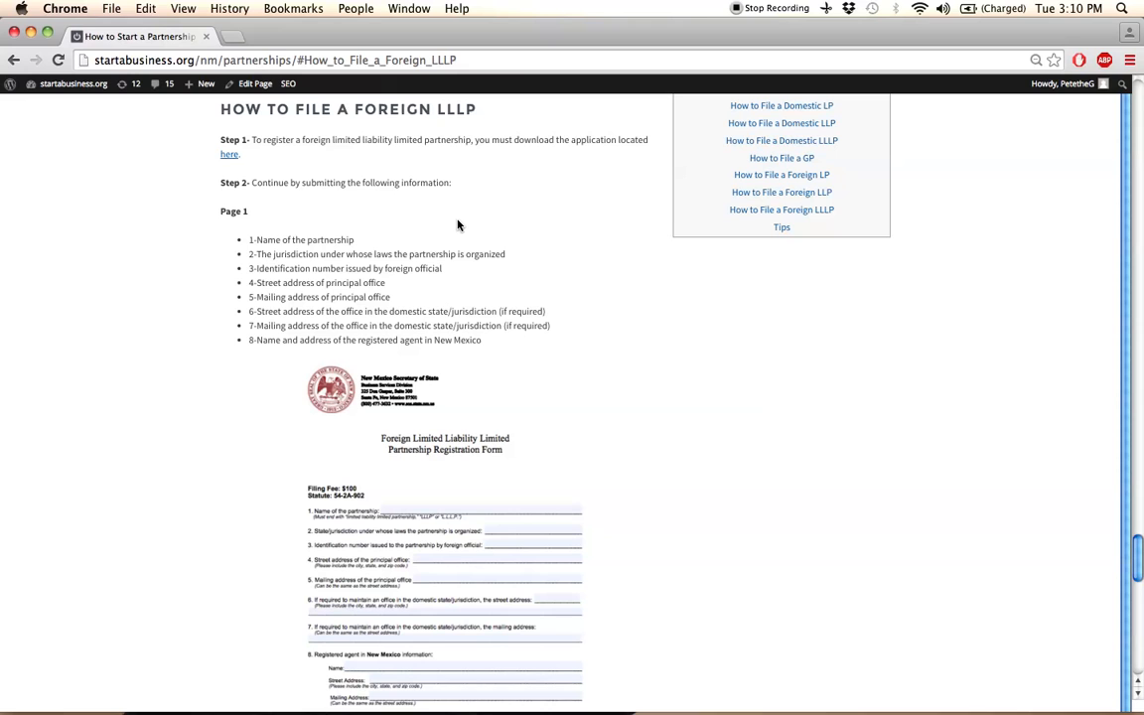
mouse_move(635, 303)
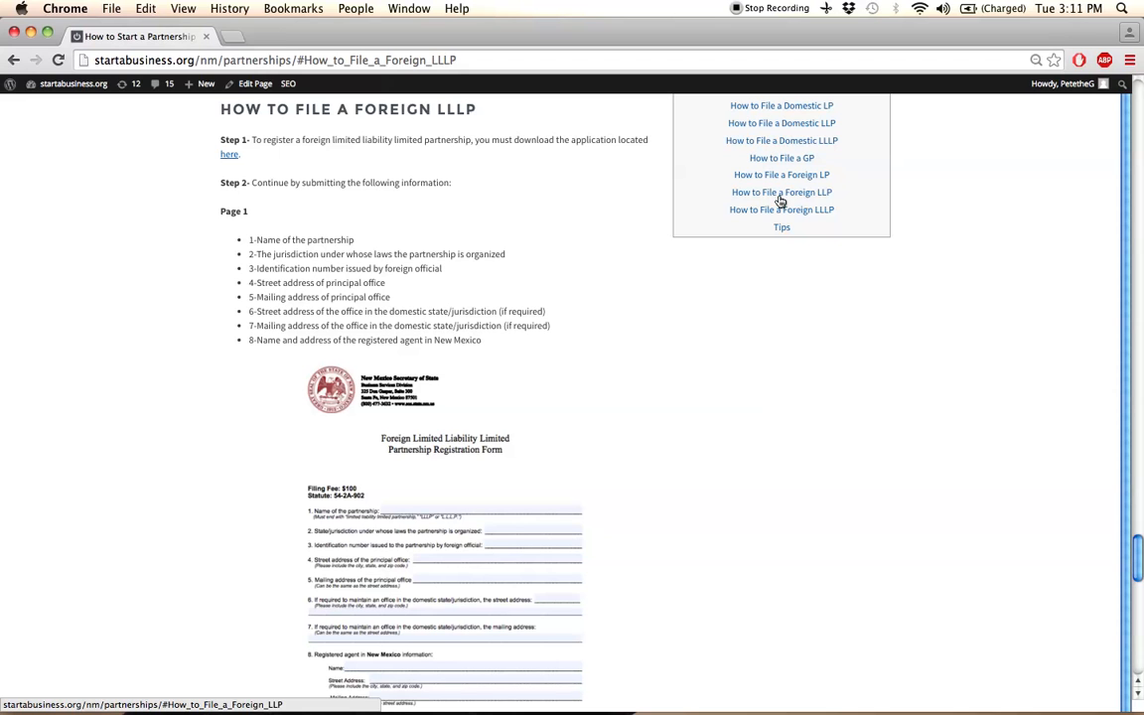
scroll(down, 3)
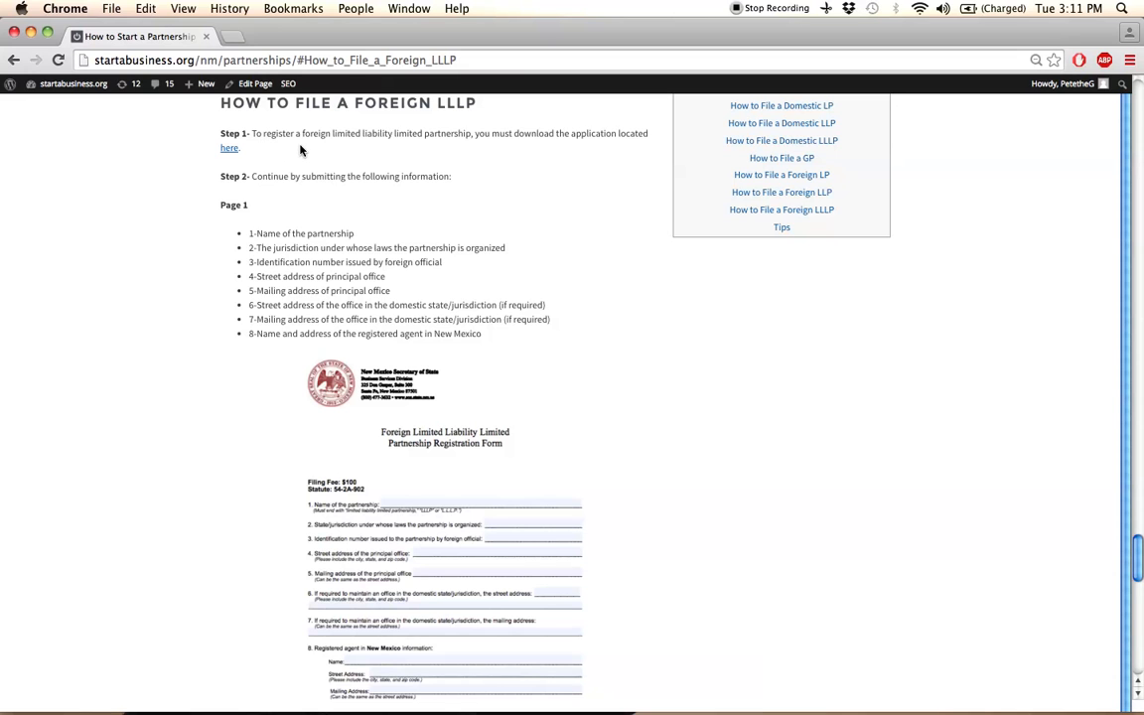
scroll(down, 3)
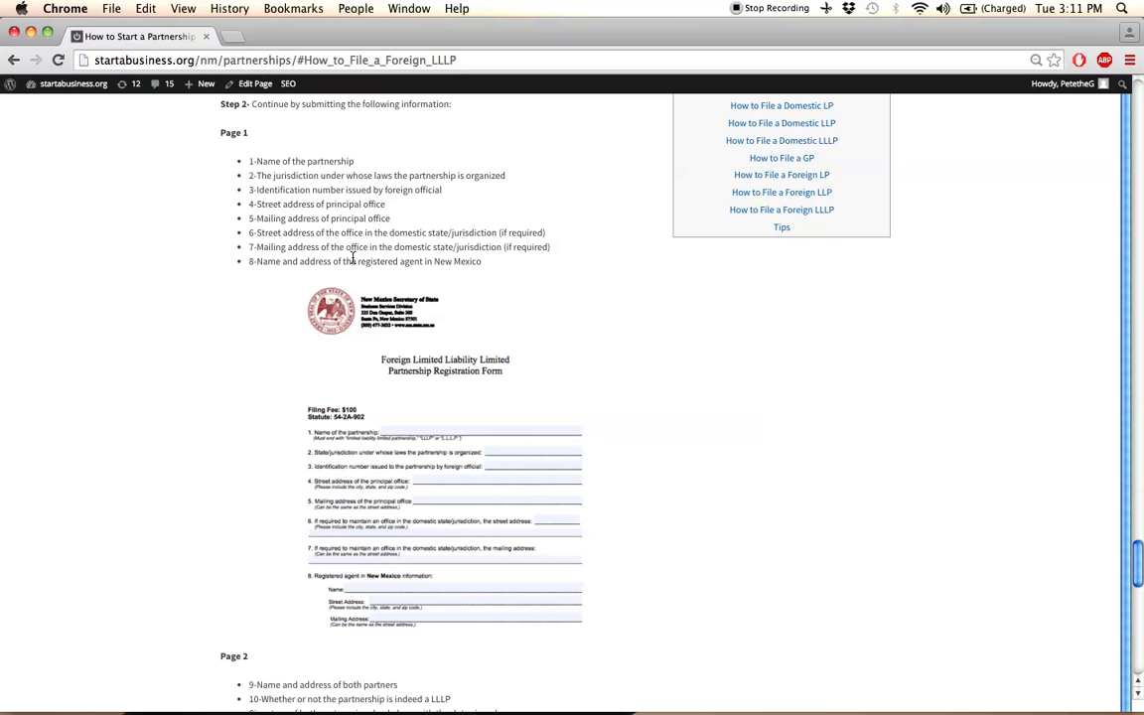
mouse_move(368, 203)
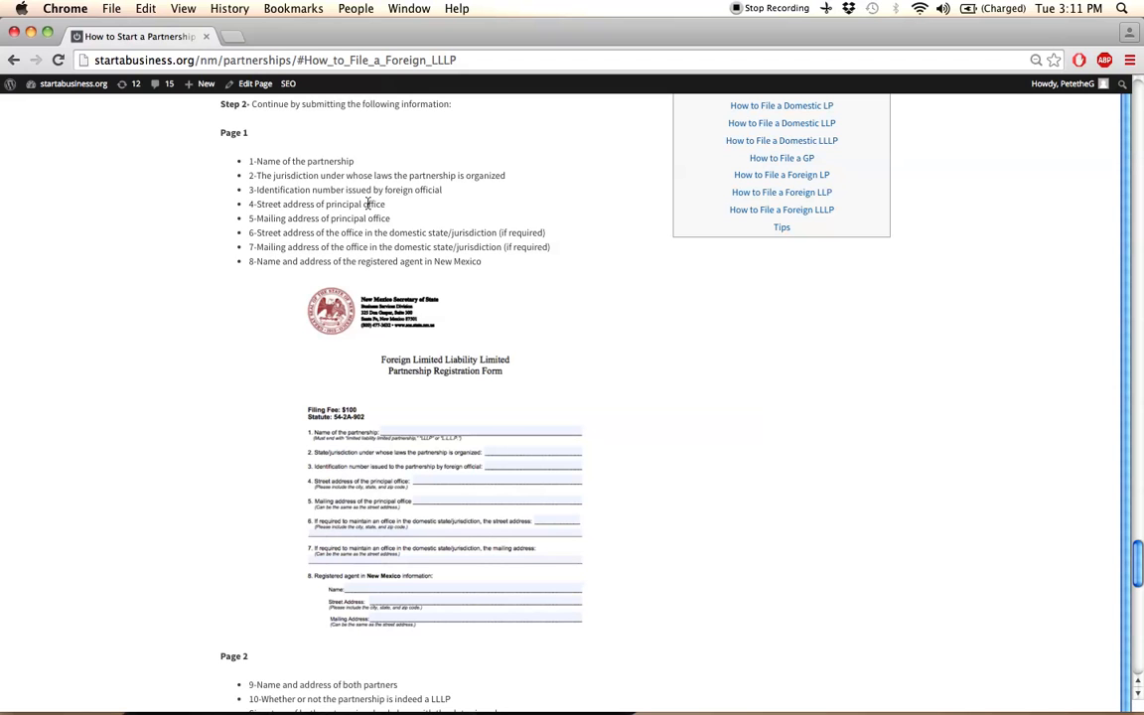
scroll(down, 3)
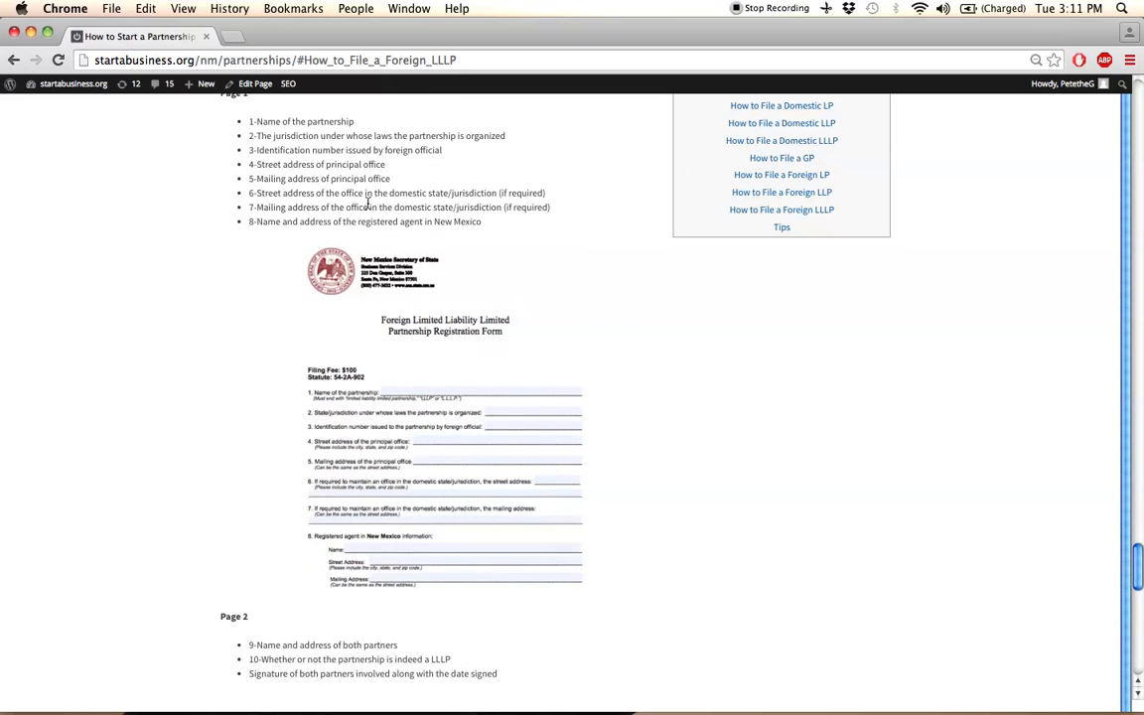
scroll(down, 3)
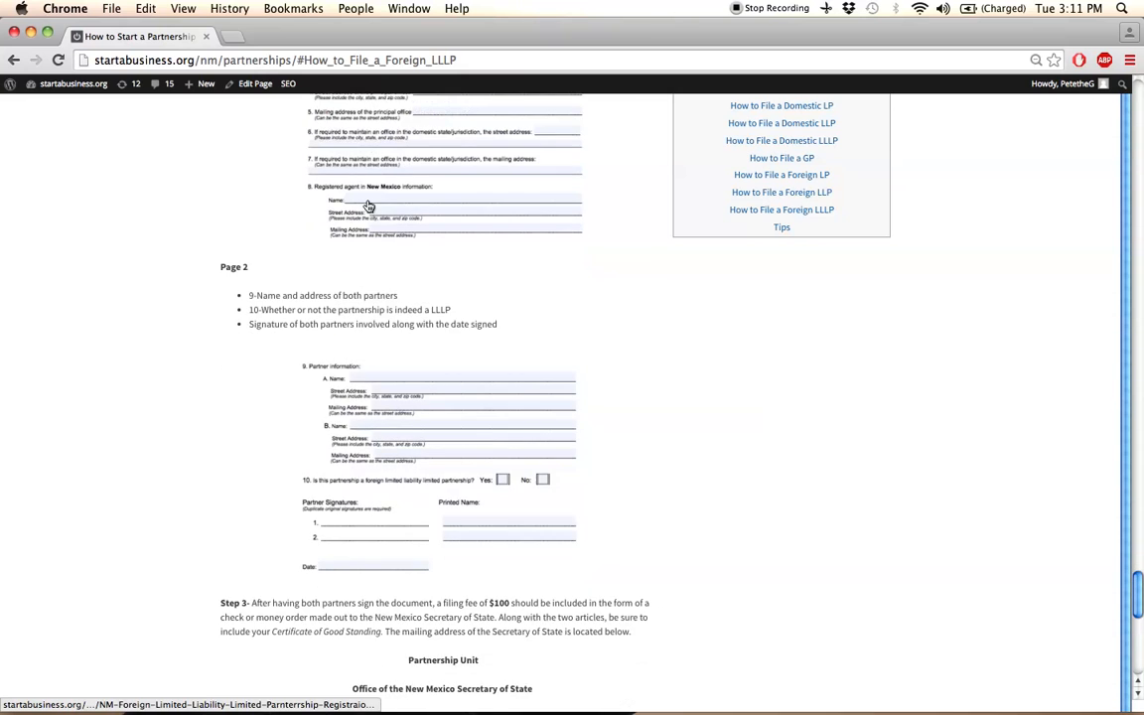
scroll(down, 3)
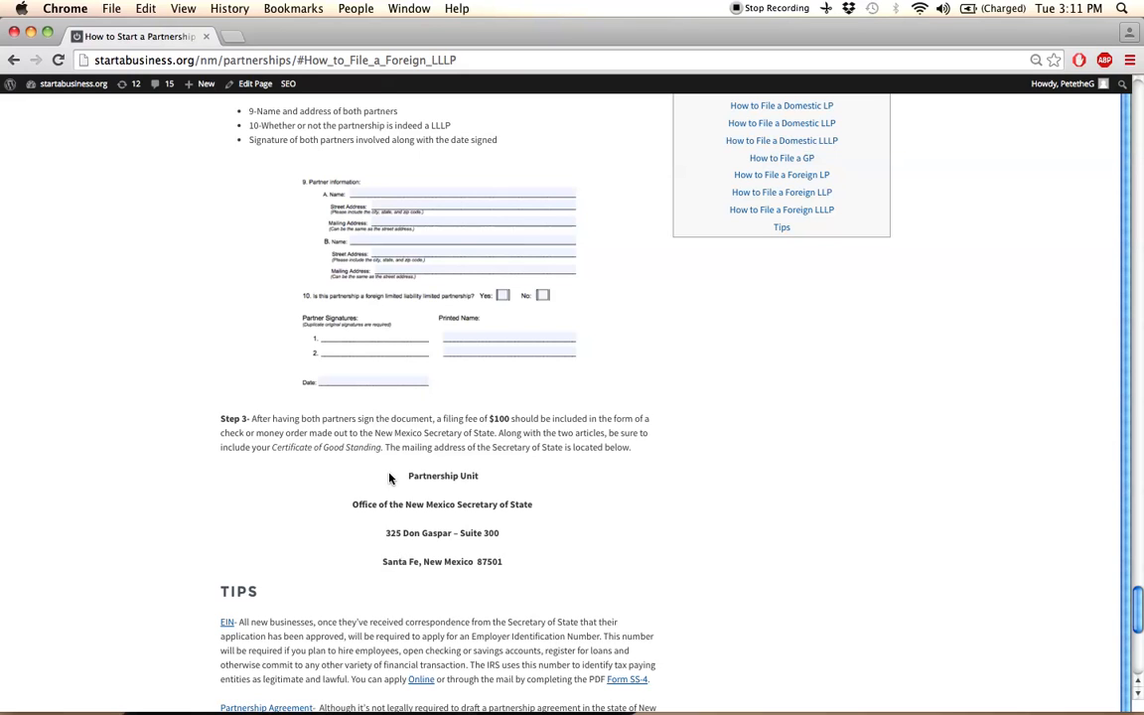
mouse_move(385, 483)
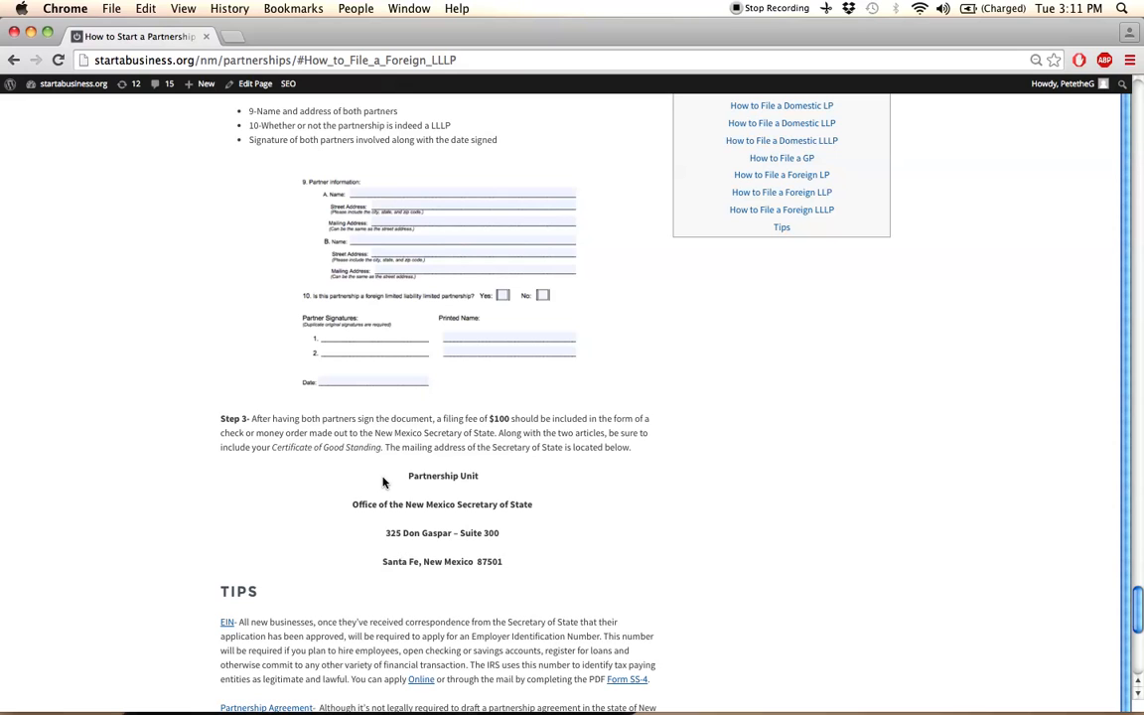
mouse_move(302, 448)
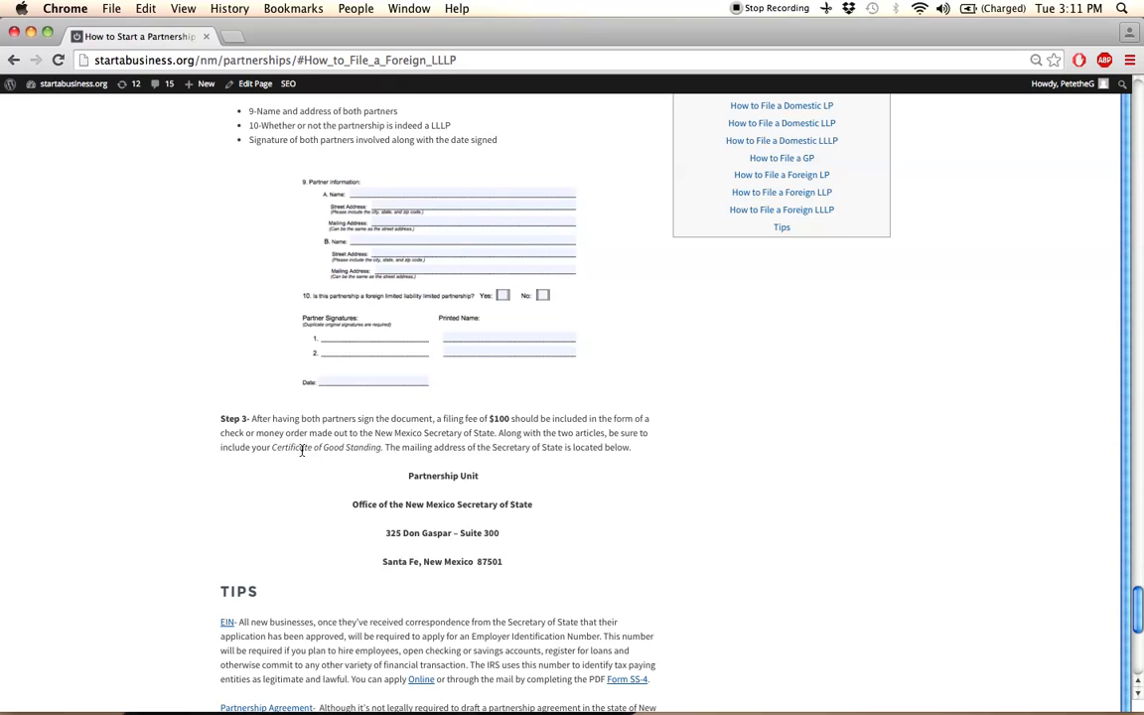
mouse_move(370, 449)
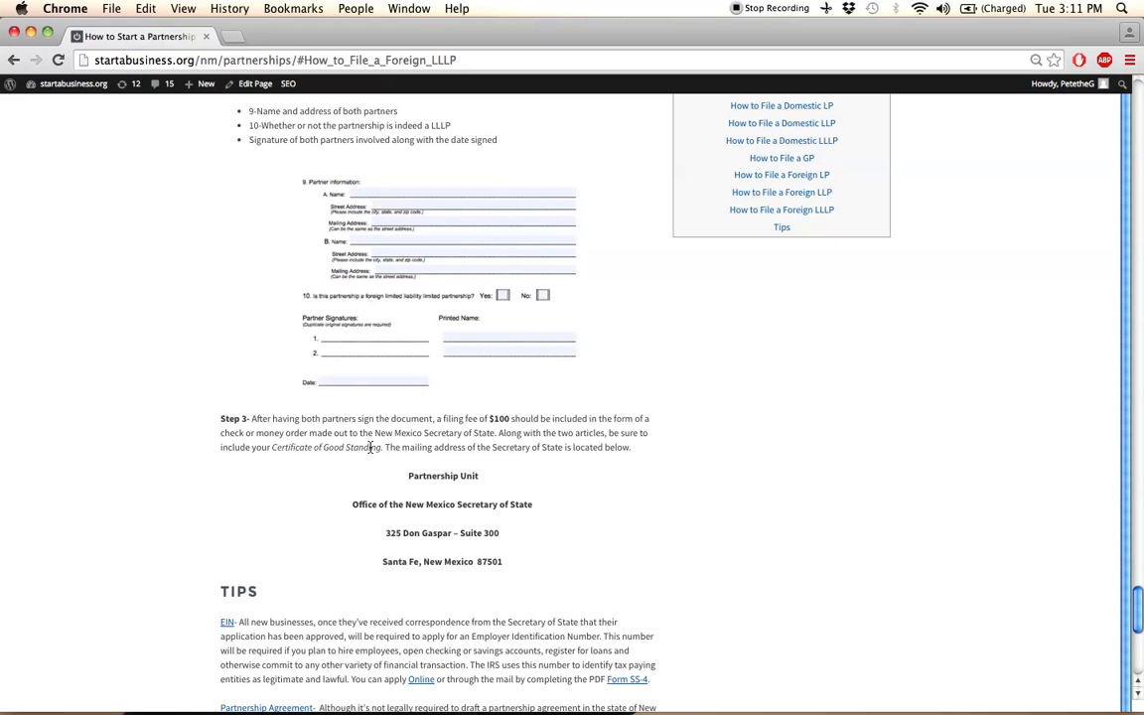
mouse_move(373, 528)
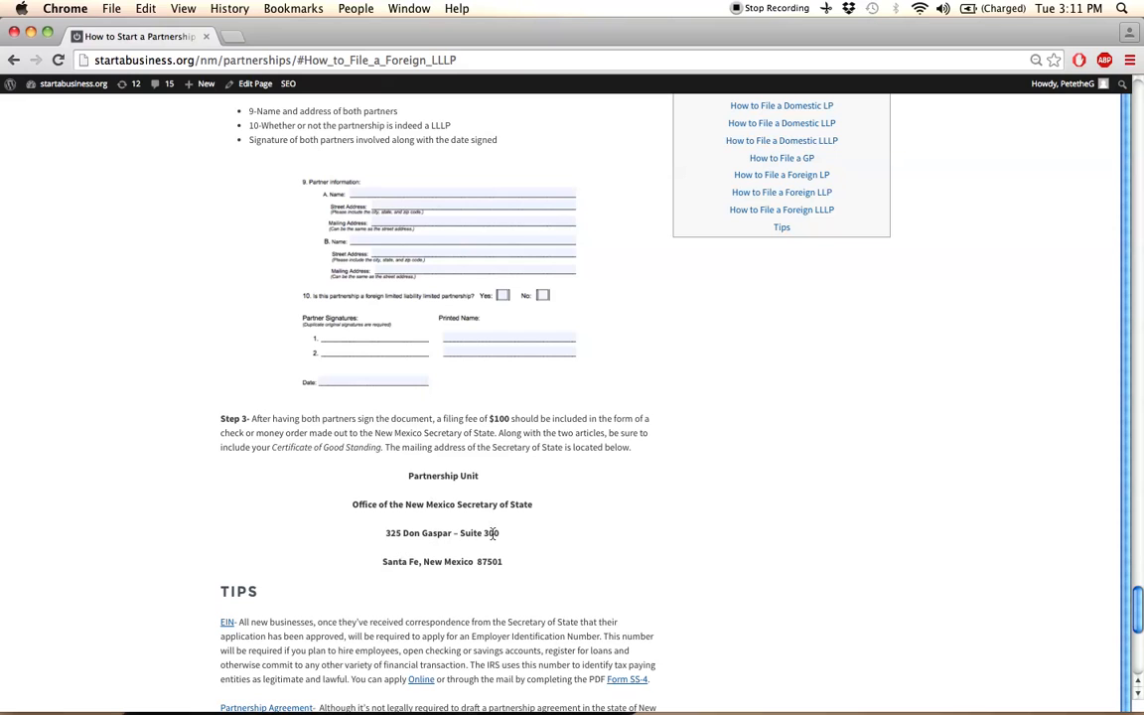
mouse_move(451, 516)
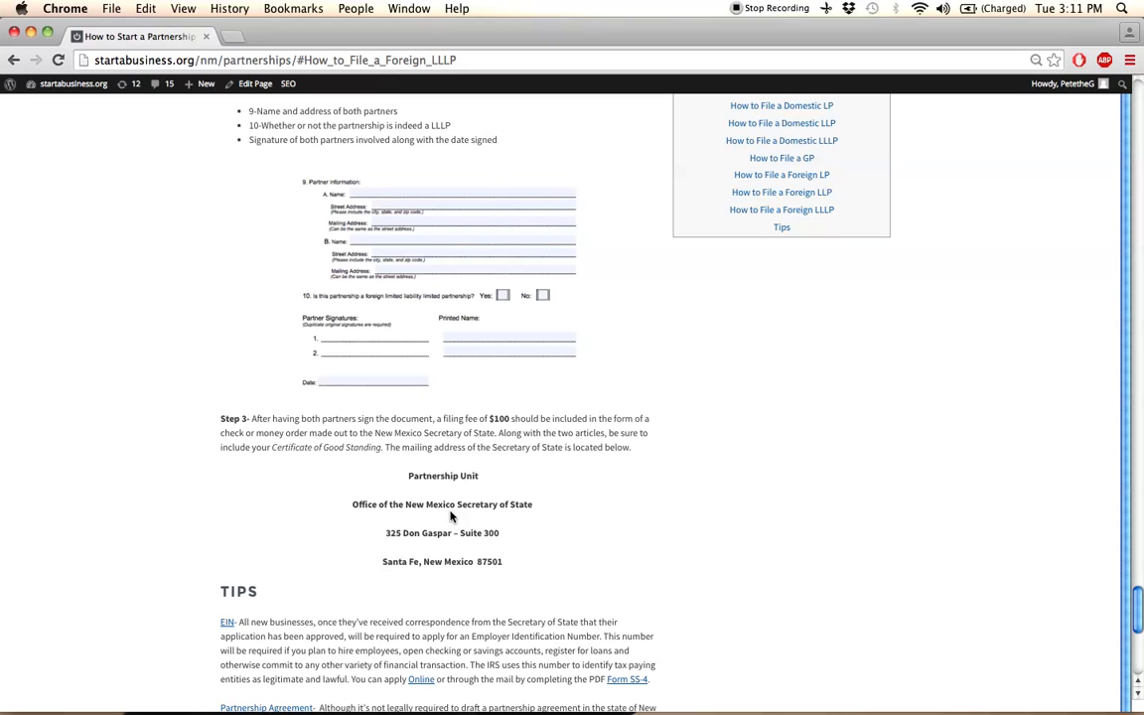
mouse_move(445, 496)
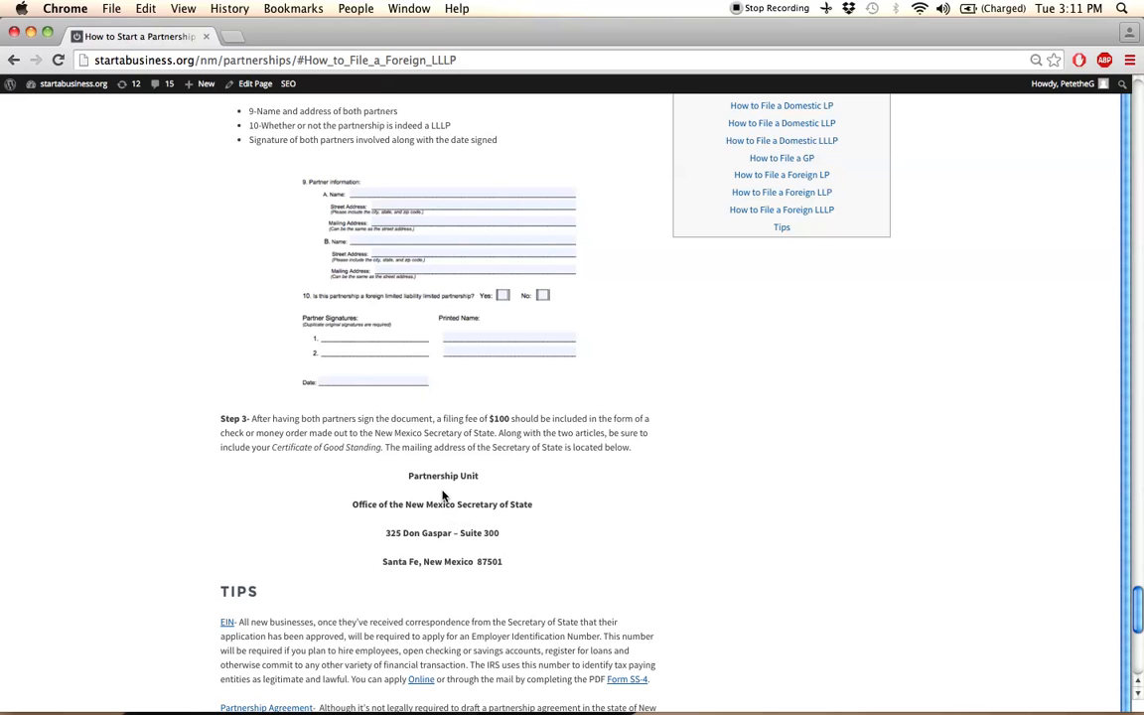
mouse_move(131, 388)
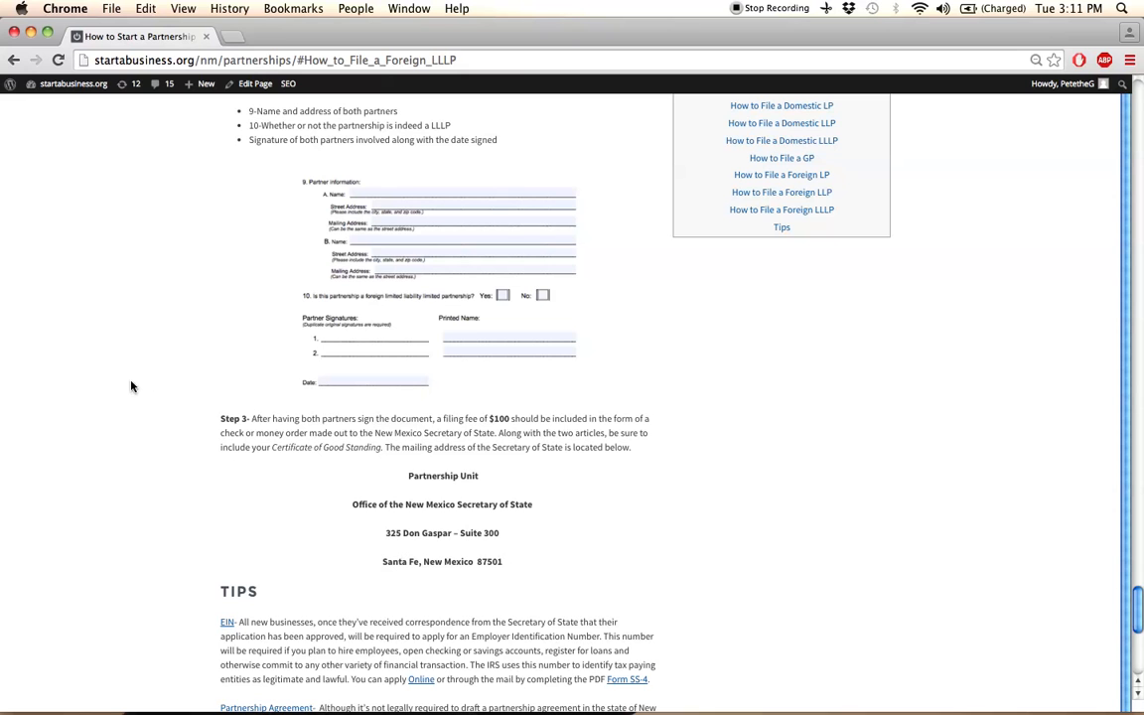
Scroll to the Tips heading with its EIN, Partnership Agreement and Renewal paragraphs
scroll(down, 3)
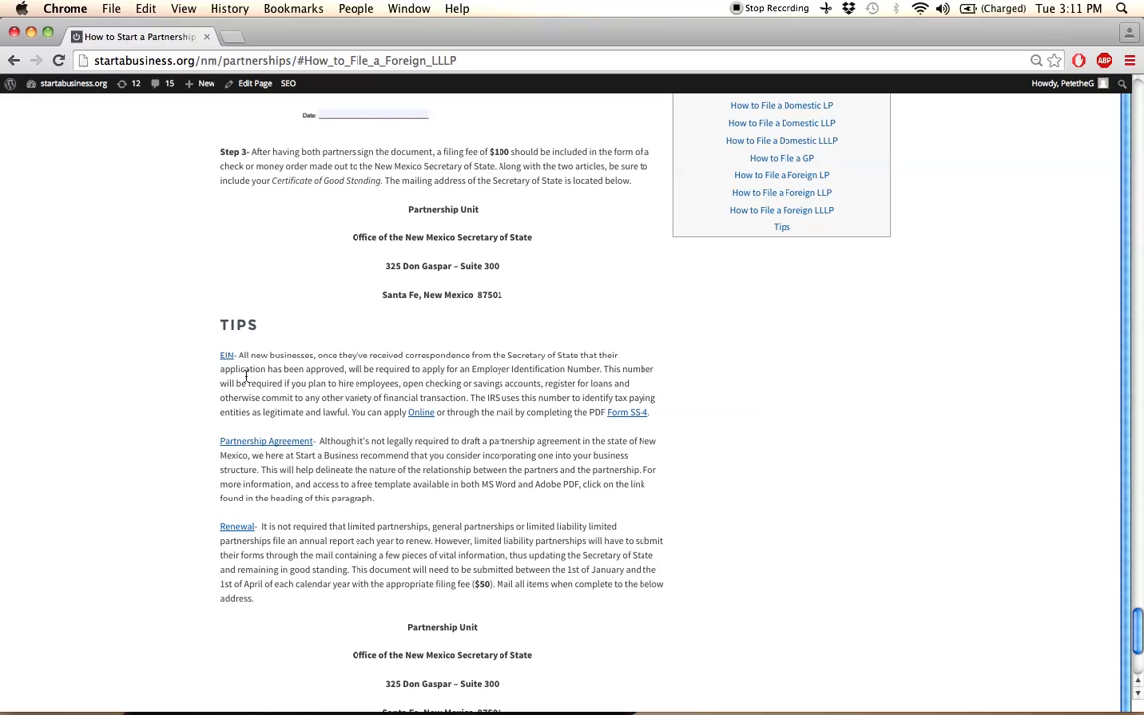
mouse_move(227, 355)
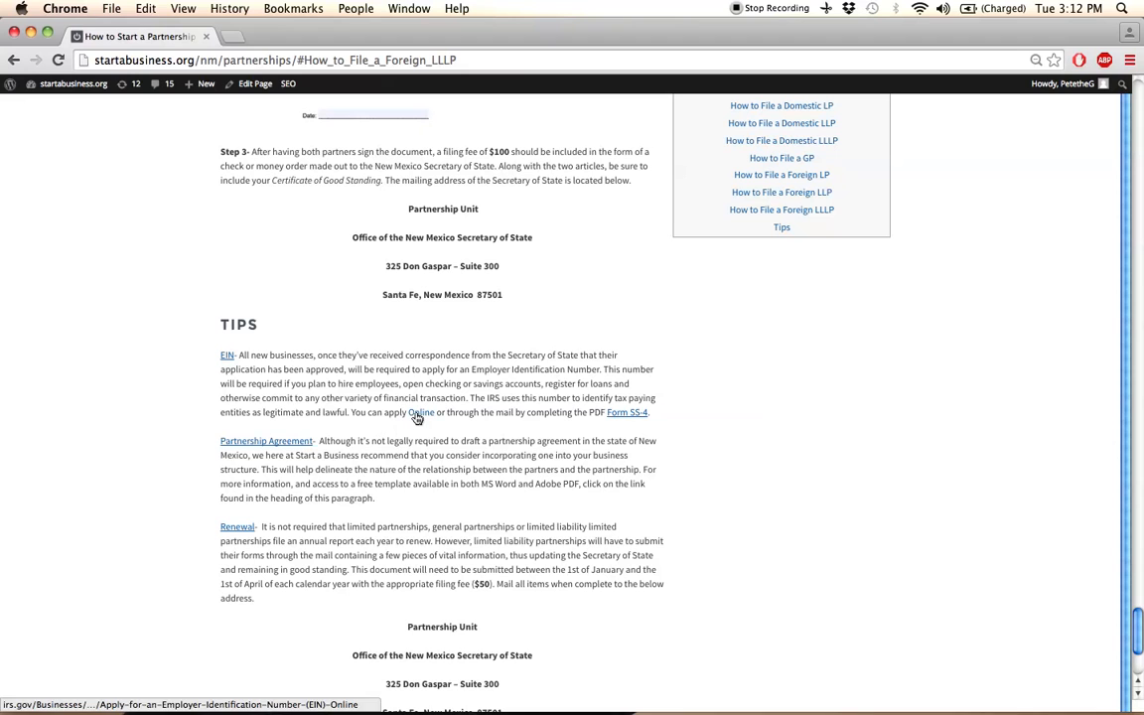
mouse_move(623, 411)
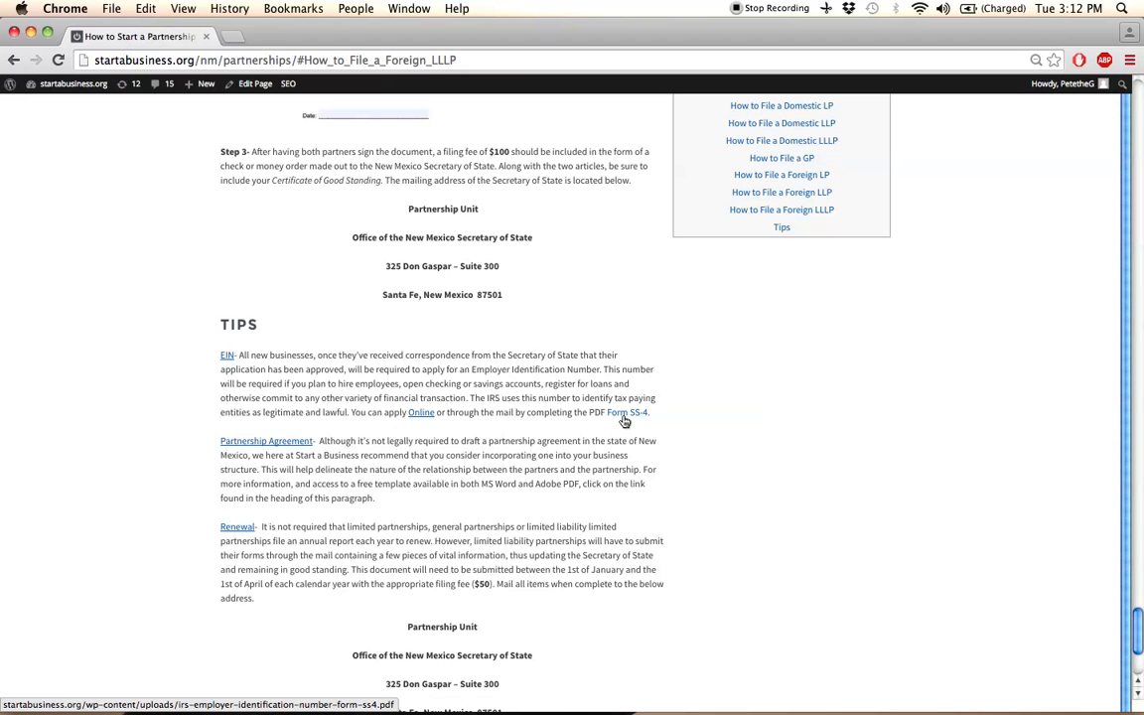
mouse_move(477, 433)
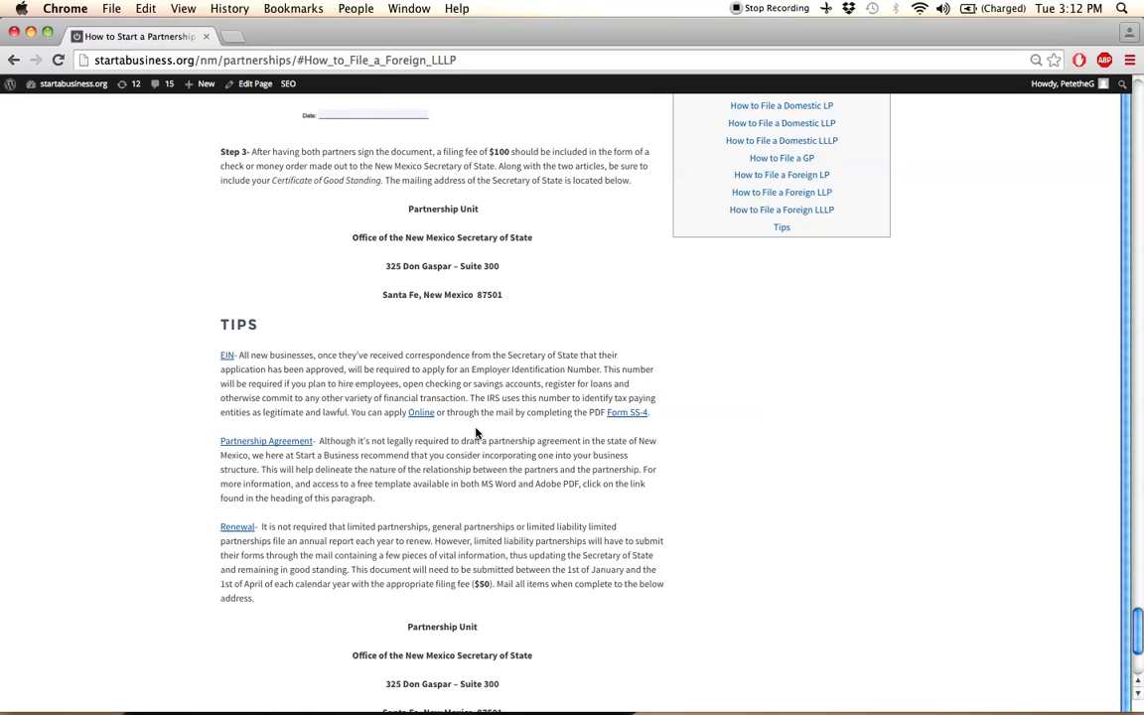
mouse_move(262, 453)
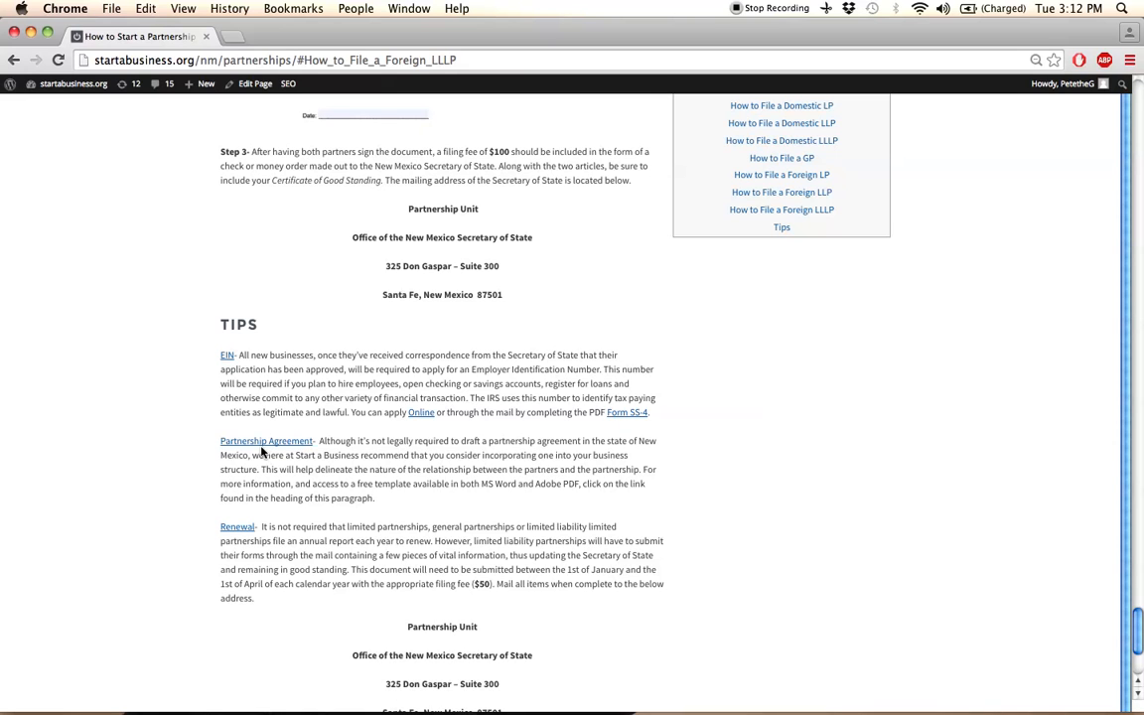
mouse_move(266, 441)
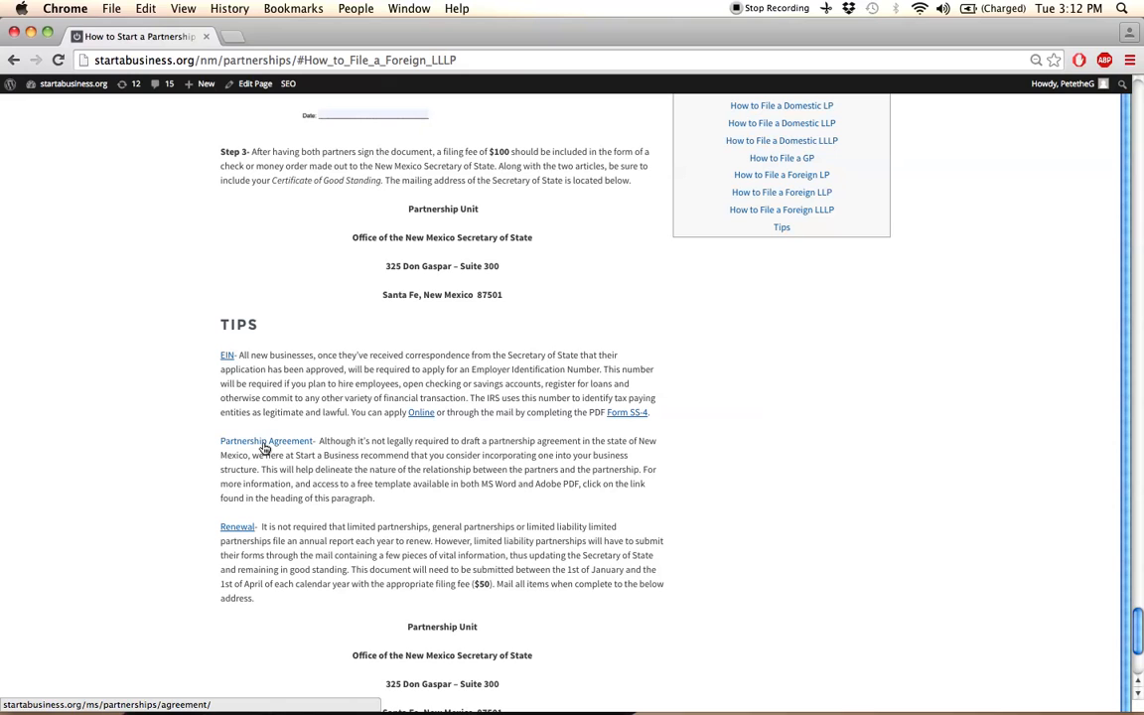
mouse_move(385, 508)
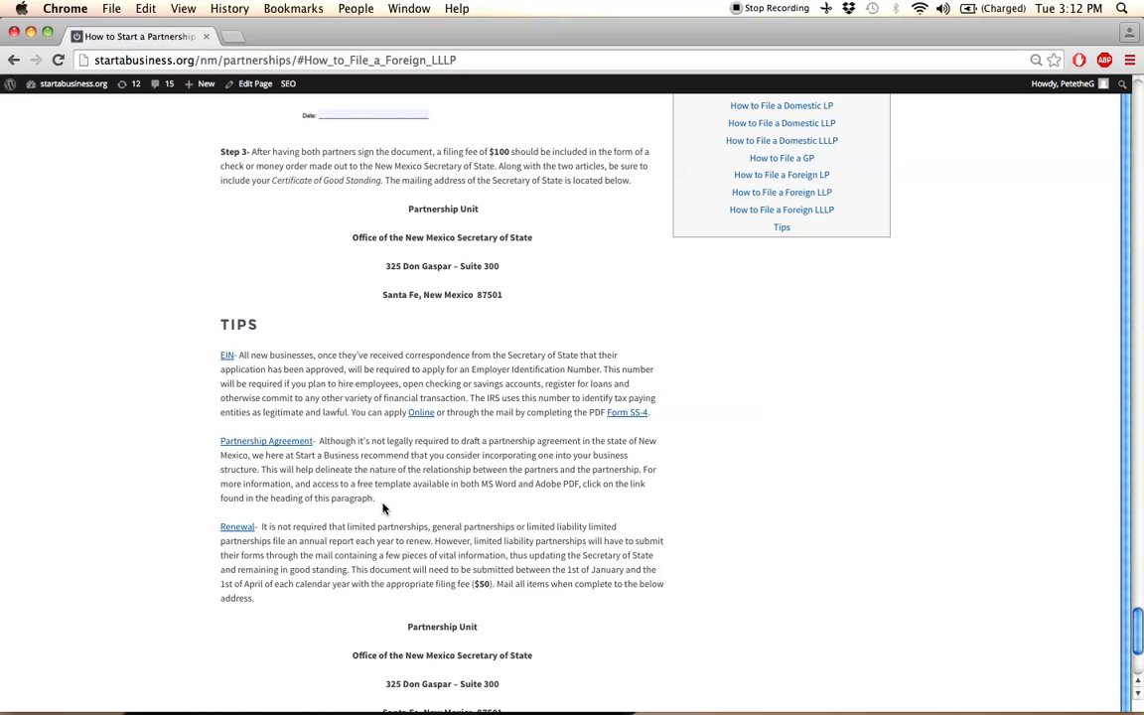
mouse_move(456, 508)
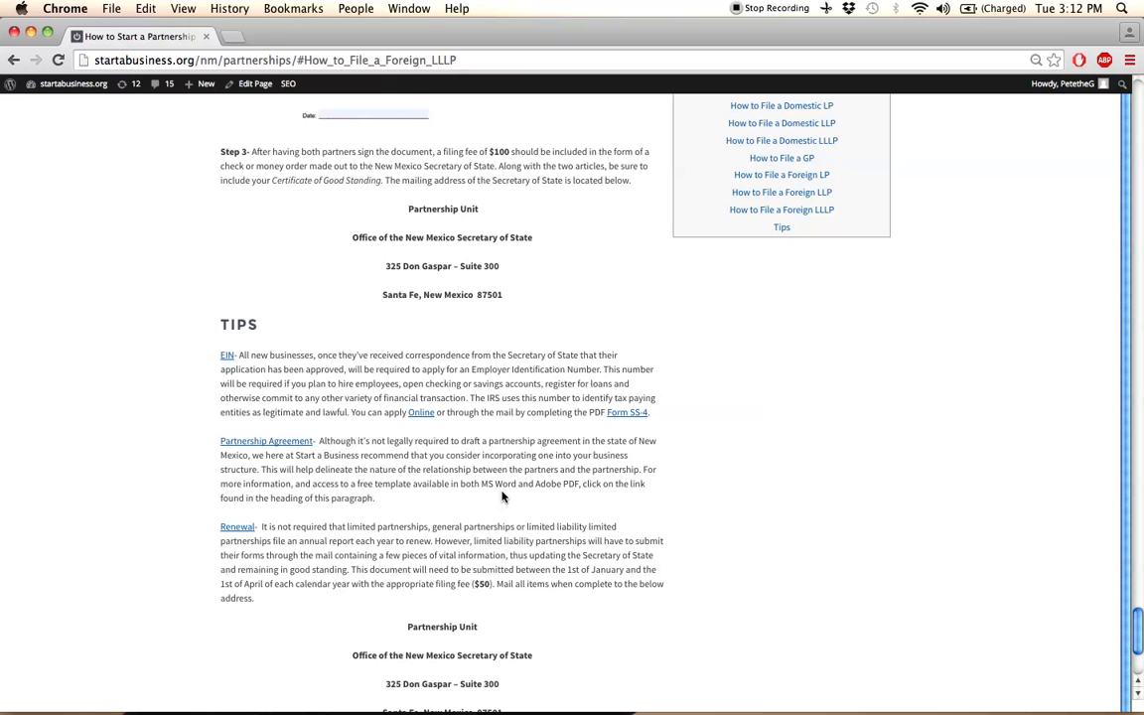
mouse_move(297, 459)
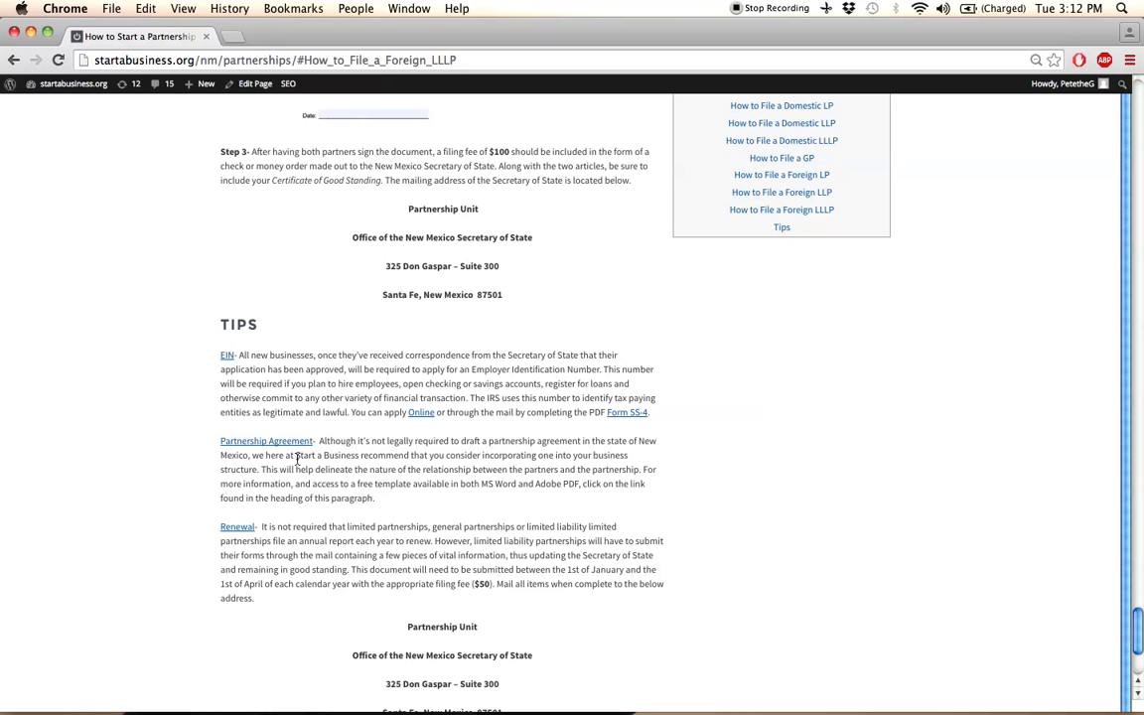
mouse_move(267, 441)
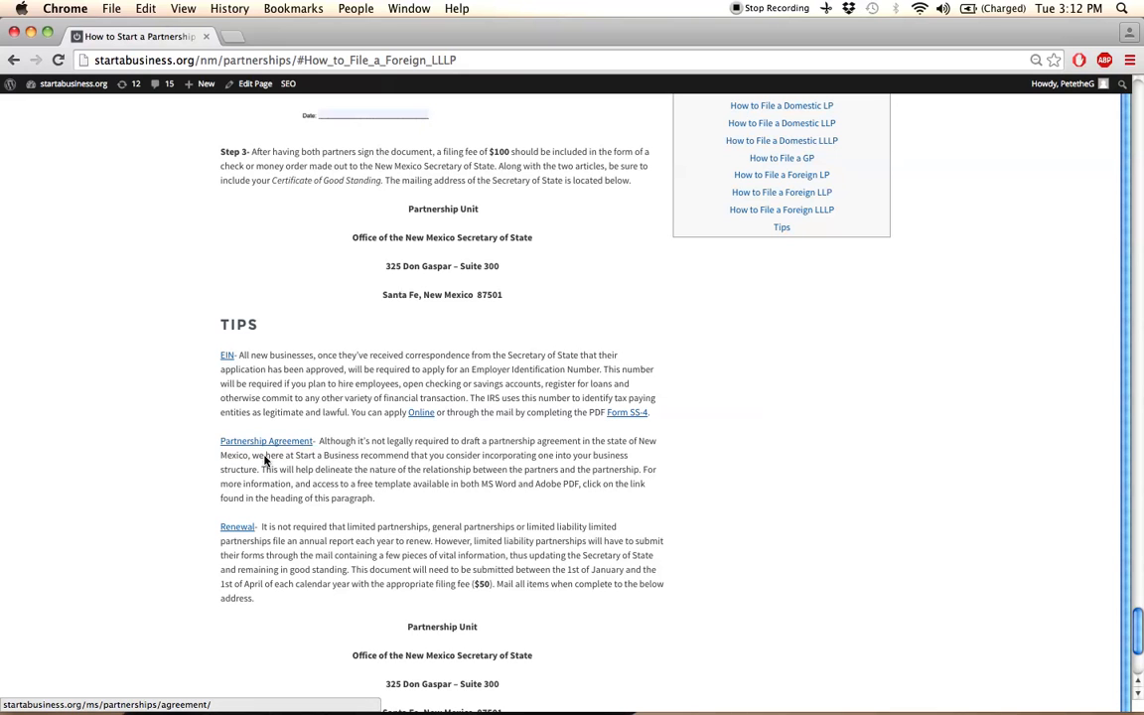
Scroll so the full Renewal tip and the Santa Fe Partnership Unit address below it show
scroll(down, 3)
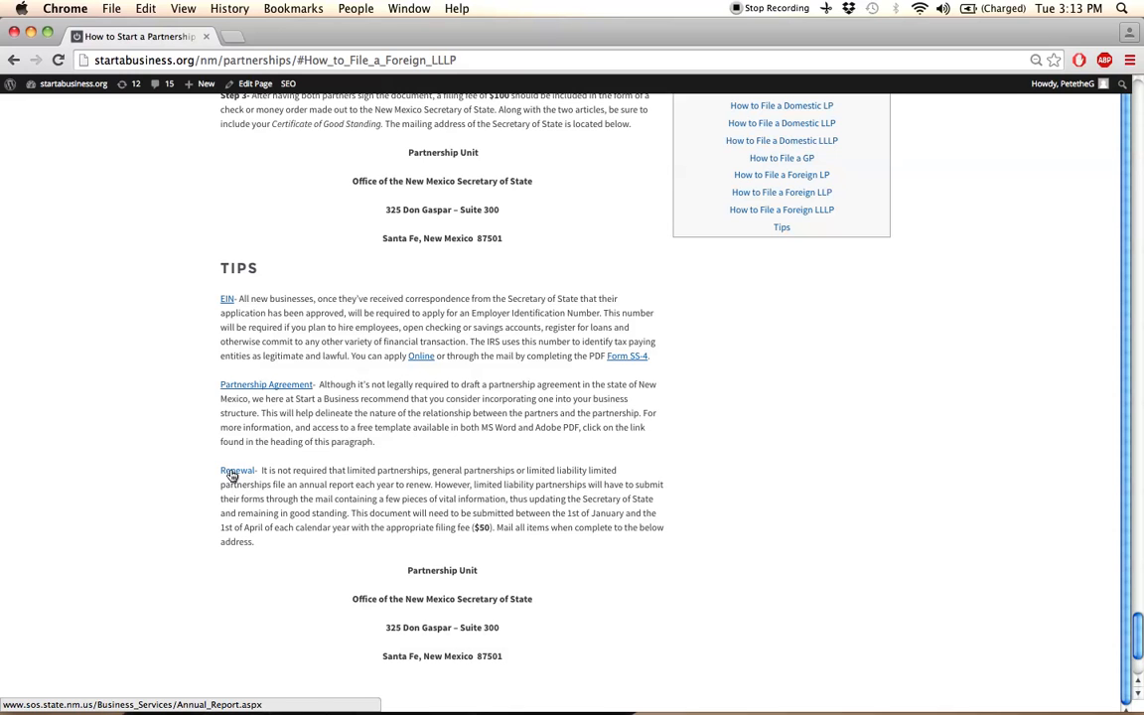
mouse_move(266, 476)
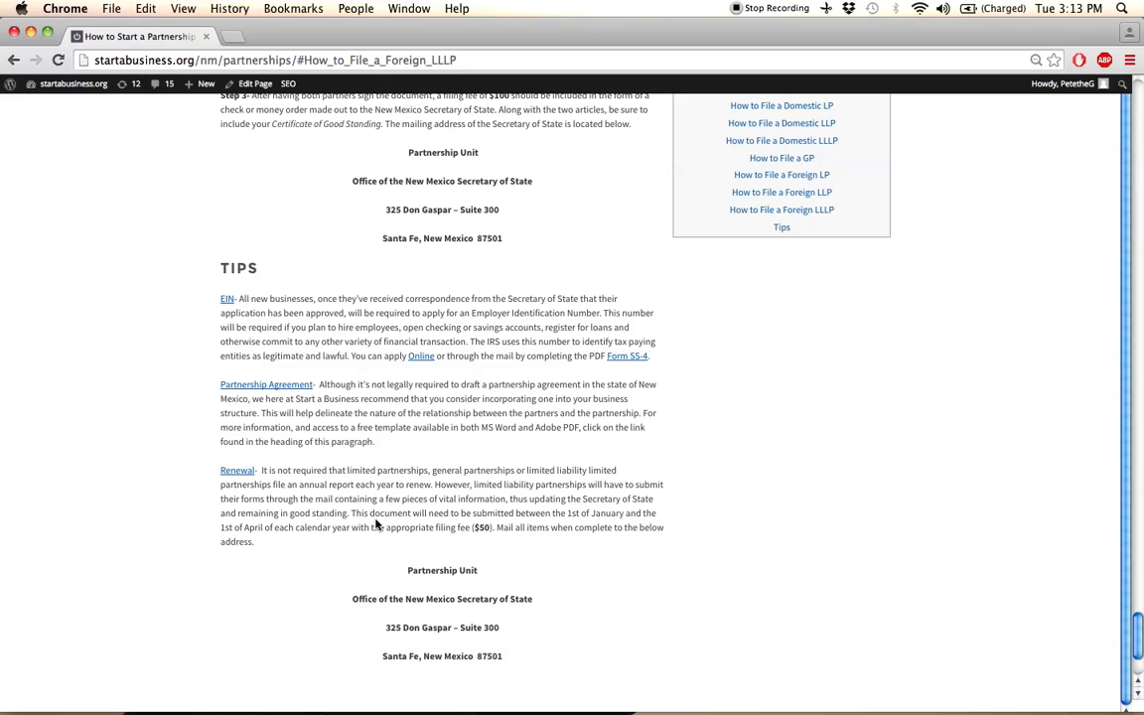
mouse_move(377, 550)
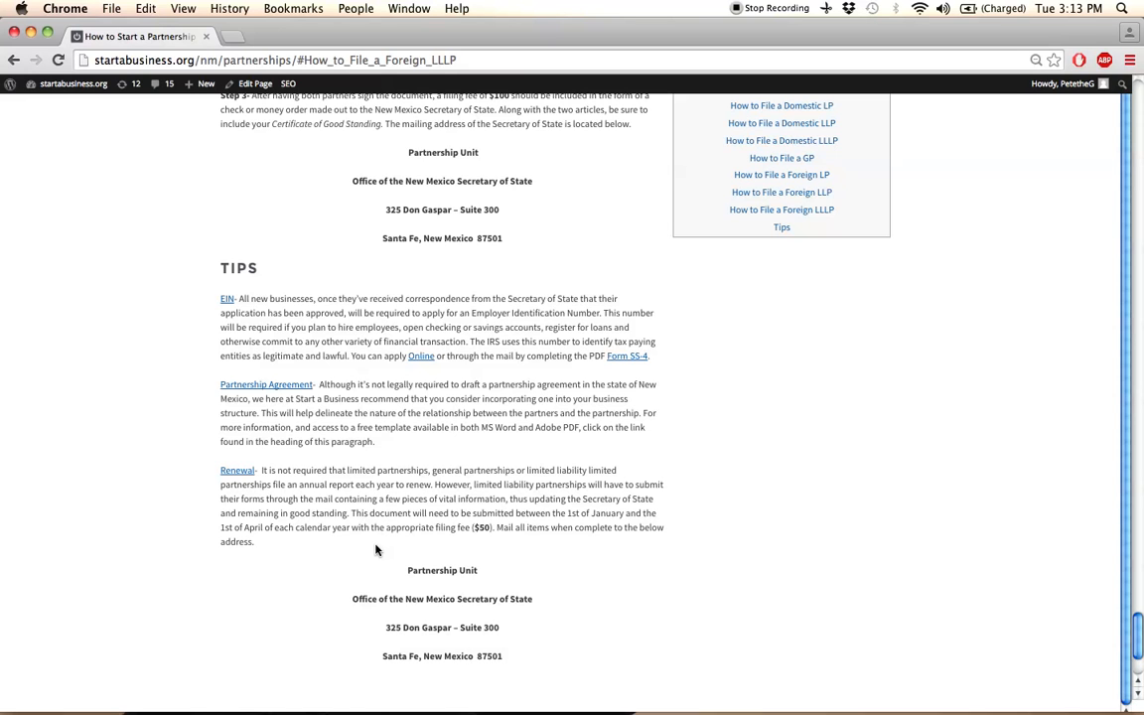
mouse_move(435, 548)
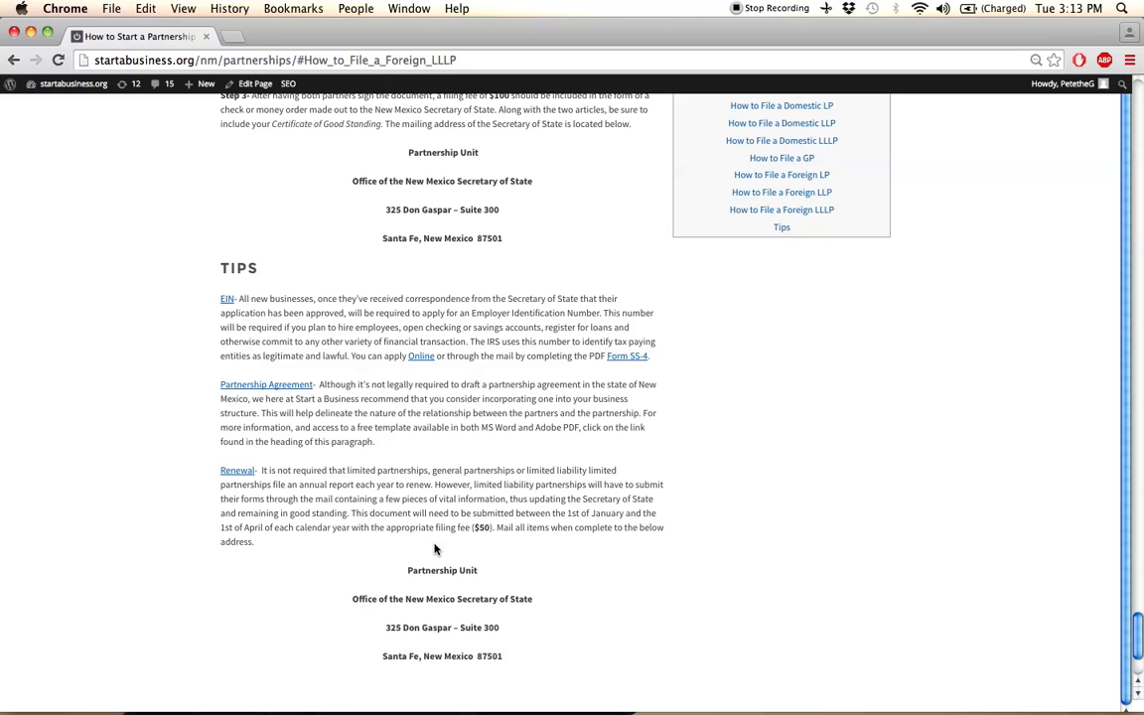
scroll(down, 3)
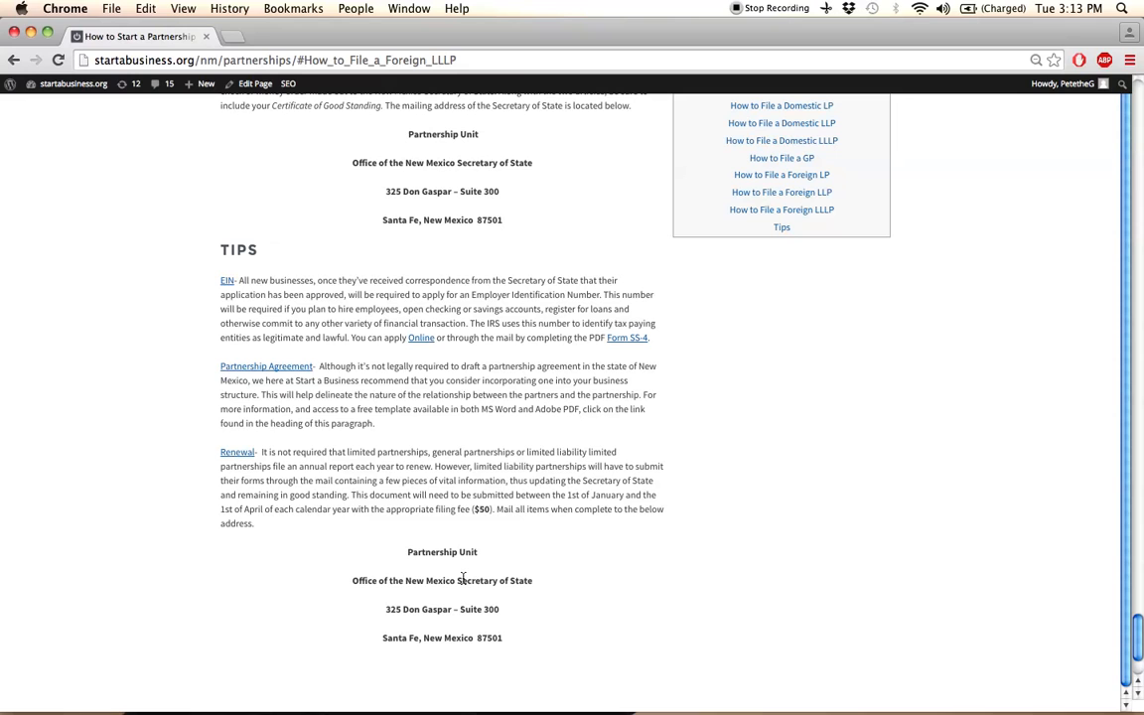
mouse_move(127, 401)
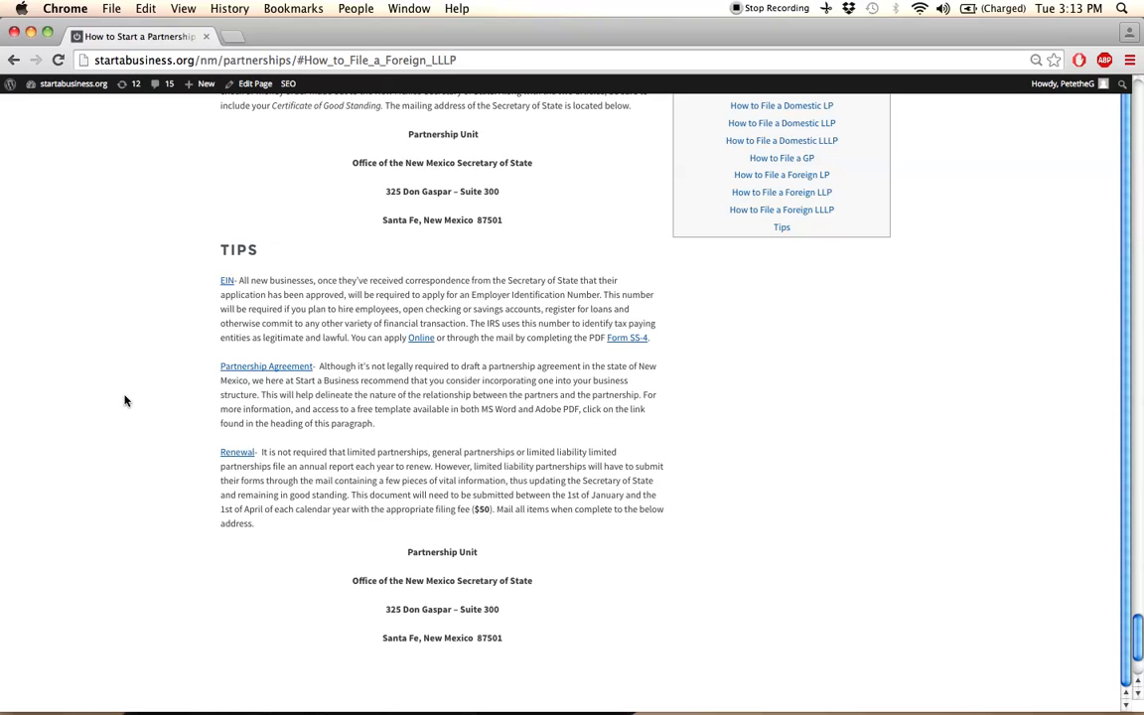